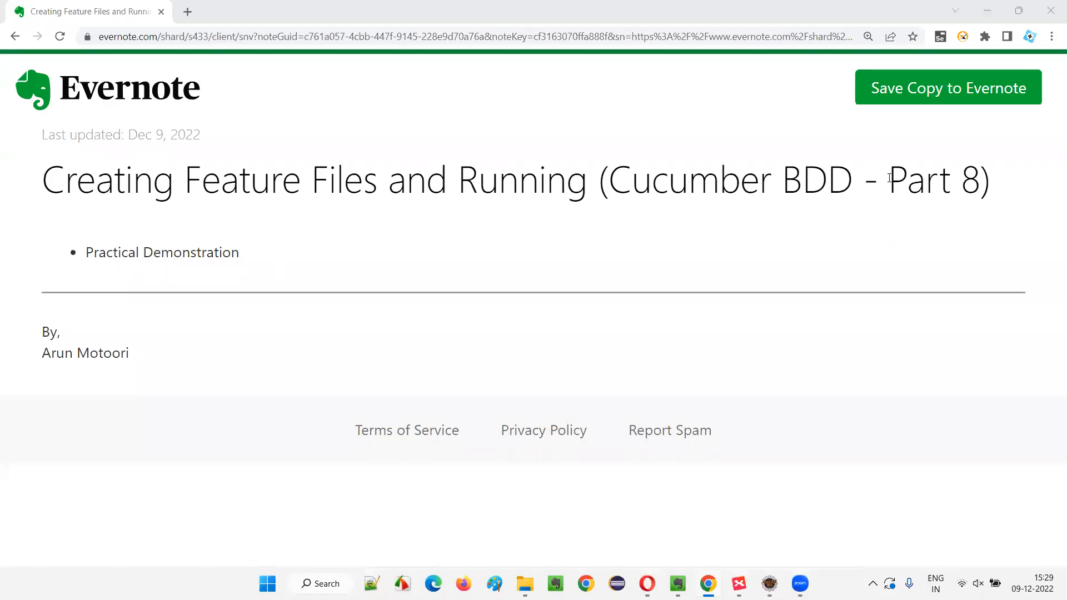
Highlight 'Cucumber', 'Creating Feature Files' and 'Running' in the title, then show the Cucumber BDD mind map.
double_click(646, 179)
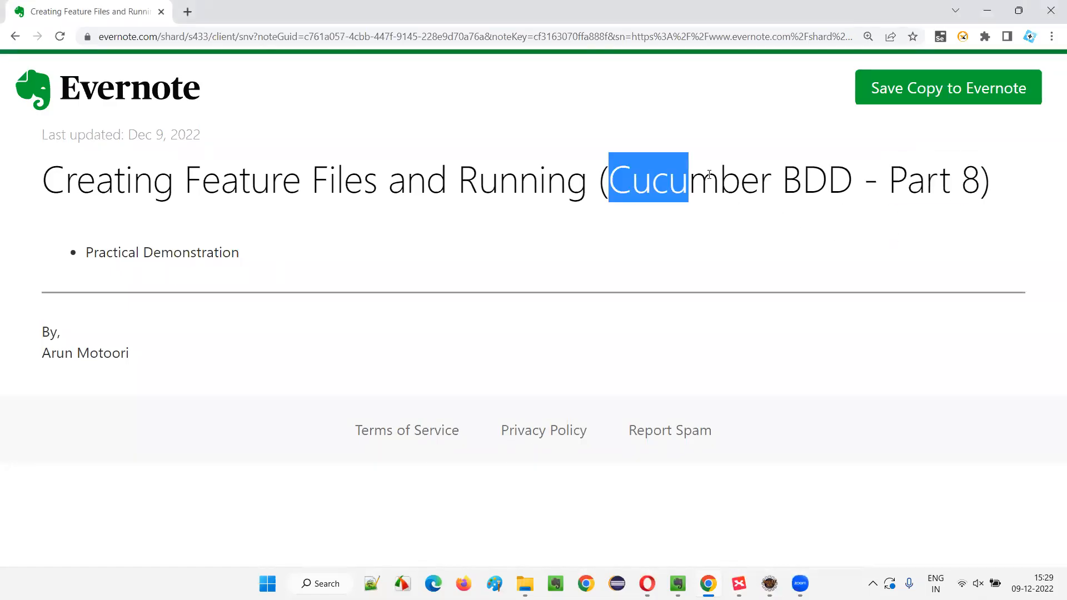
click(689, 152)
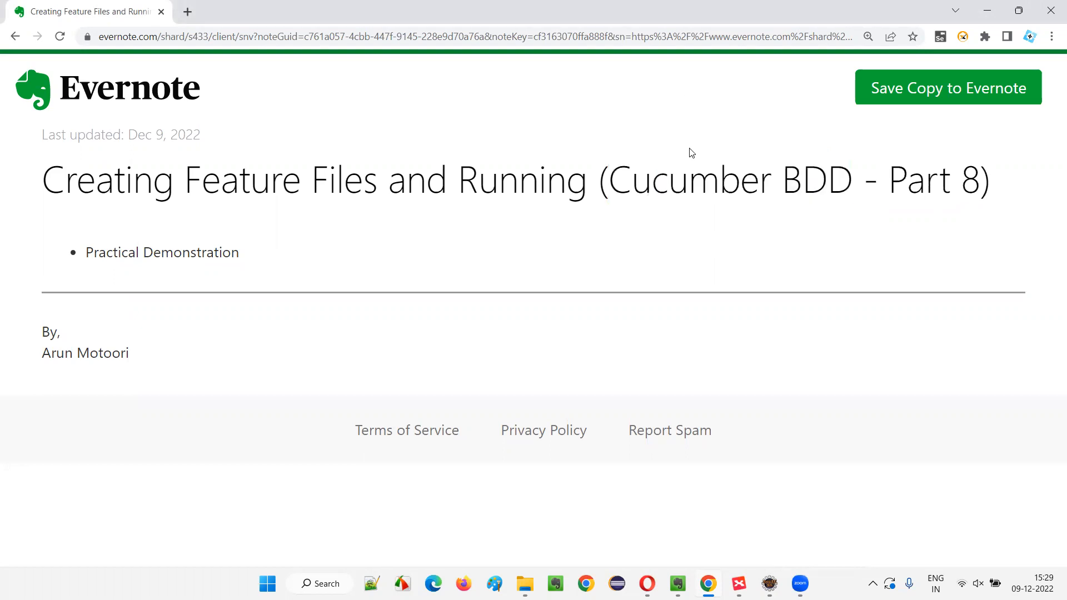
mouse_move(297, 277)
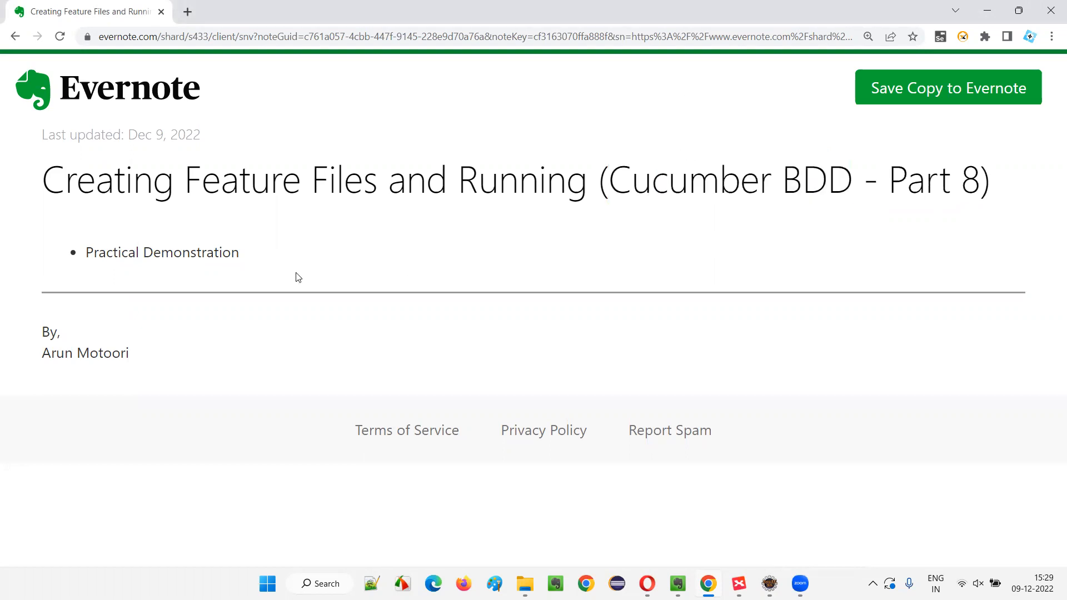
drag(42, 180, 379, 179)
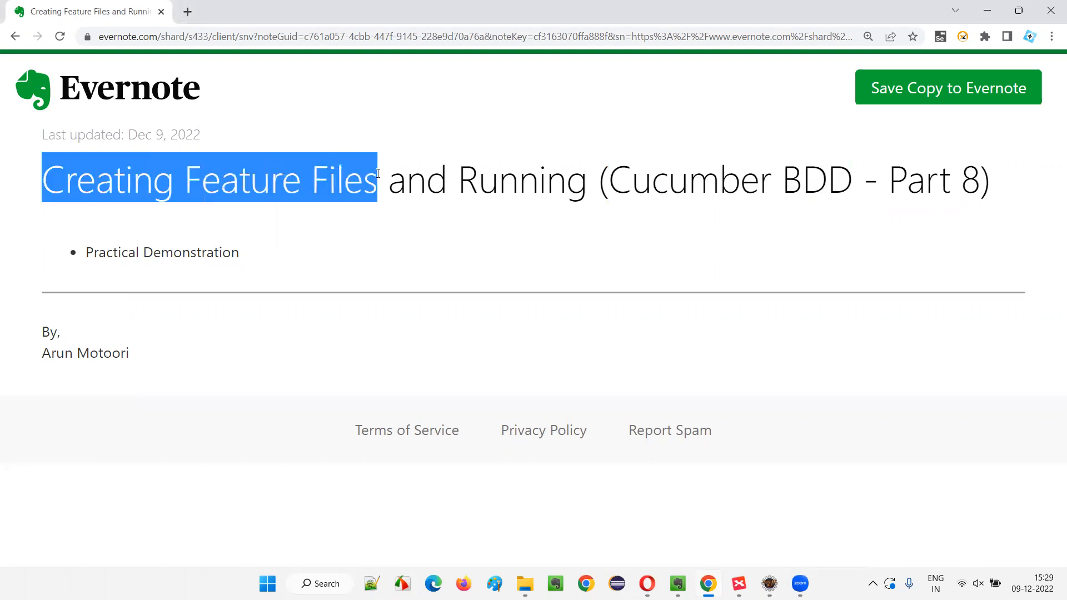
mouse_move(455, 246)
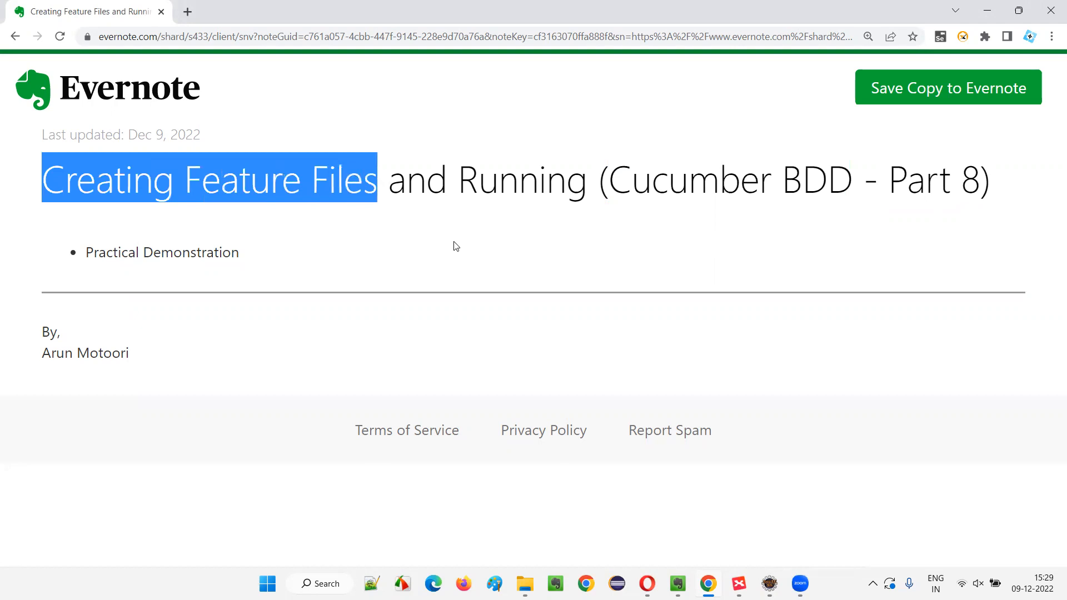
double_click(521, 179)
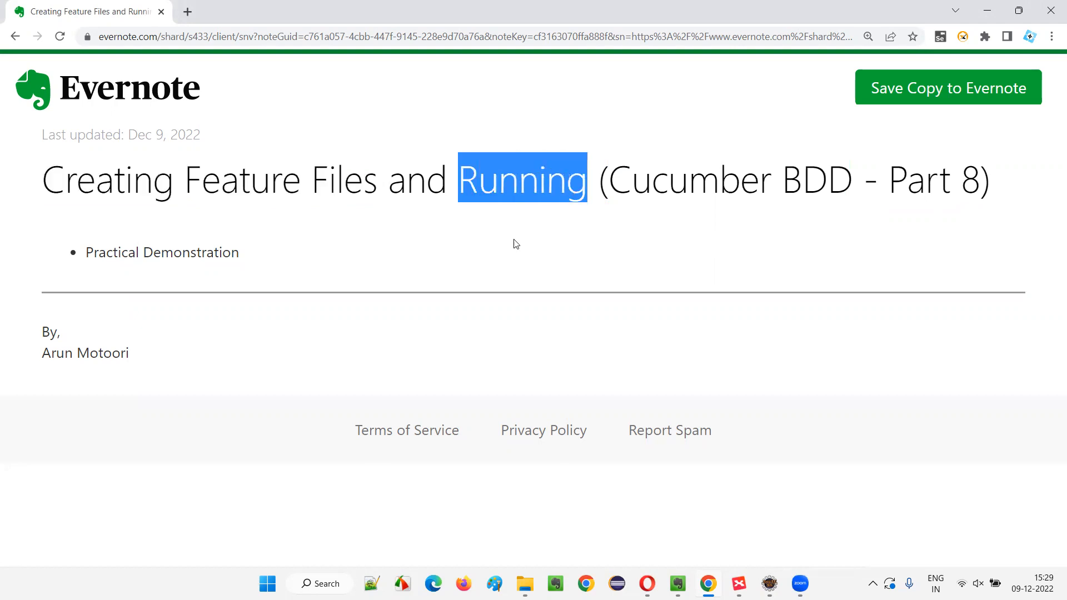
click(824, 434)
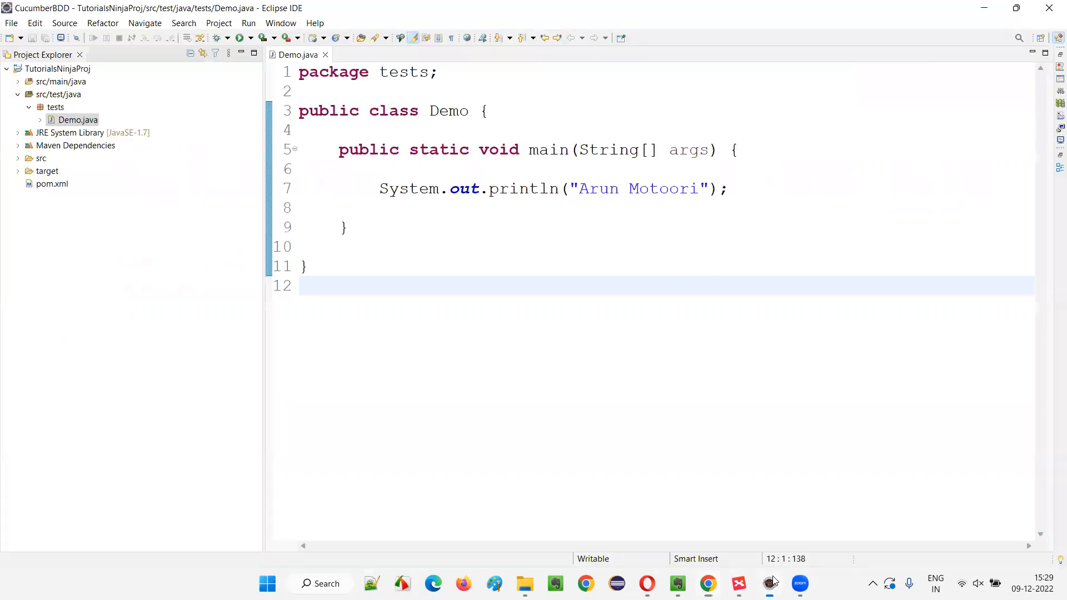
click(57, 68)
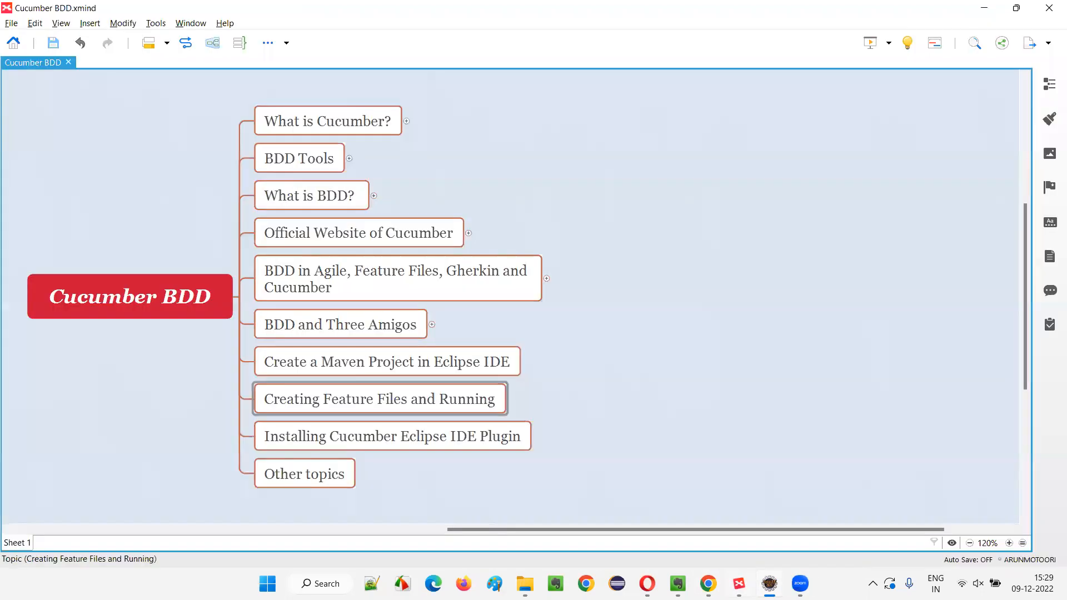
click(387, 362)
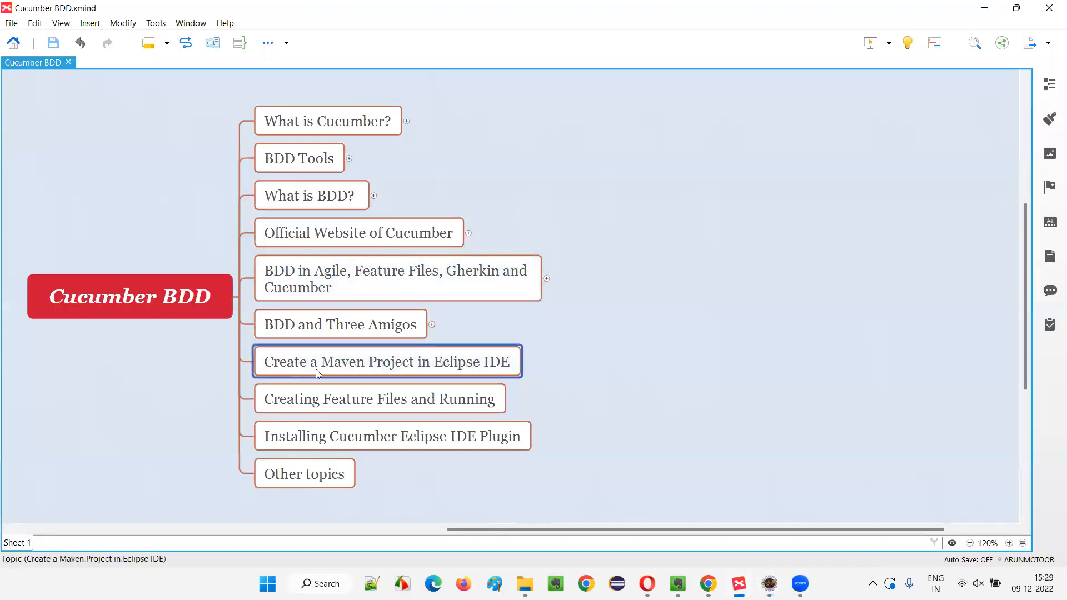
mouse_move(501, 373)
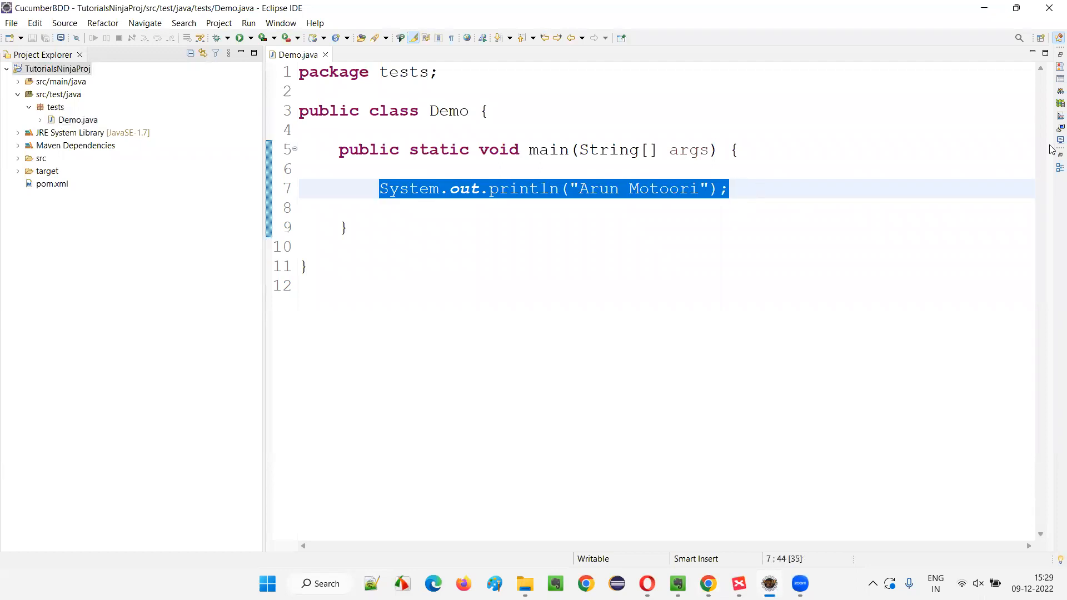
click(299, 285)
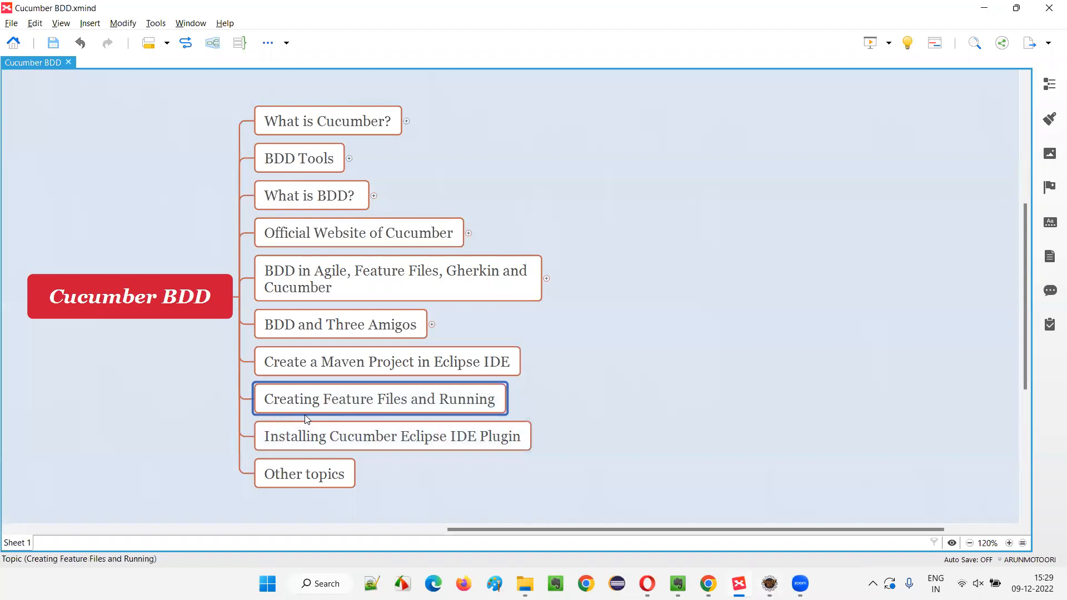
mouse_move(433, 409)
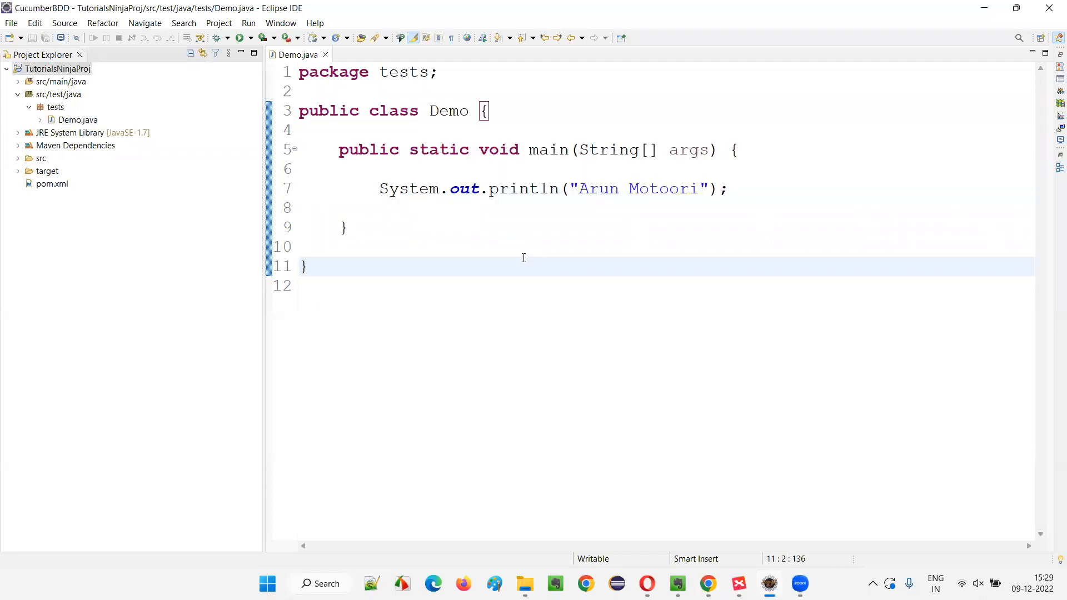
mouse_move(272, 178)
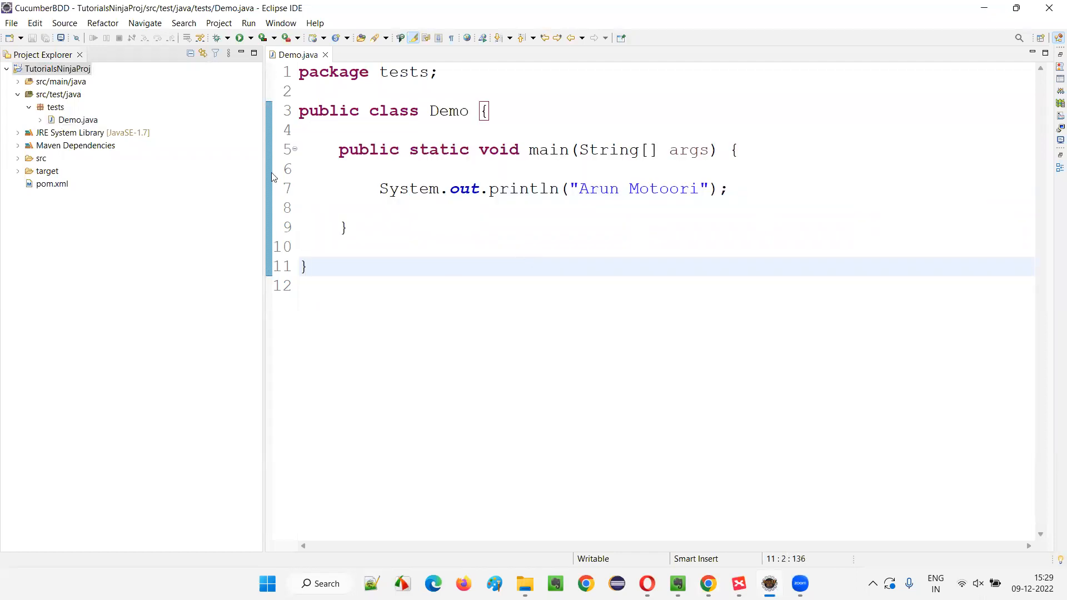
Close and delete Demo.java, leaving the empty tests package selected.
click(325, 54)
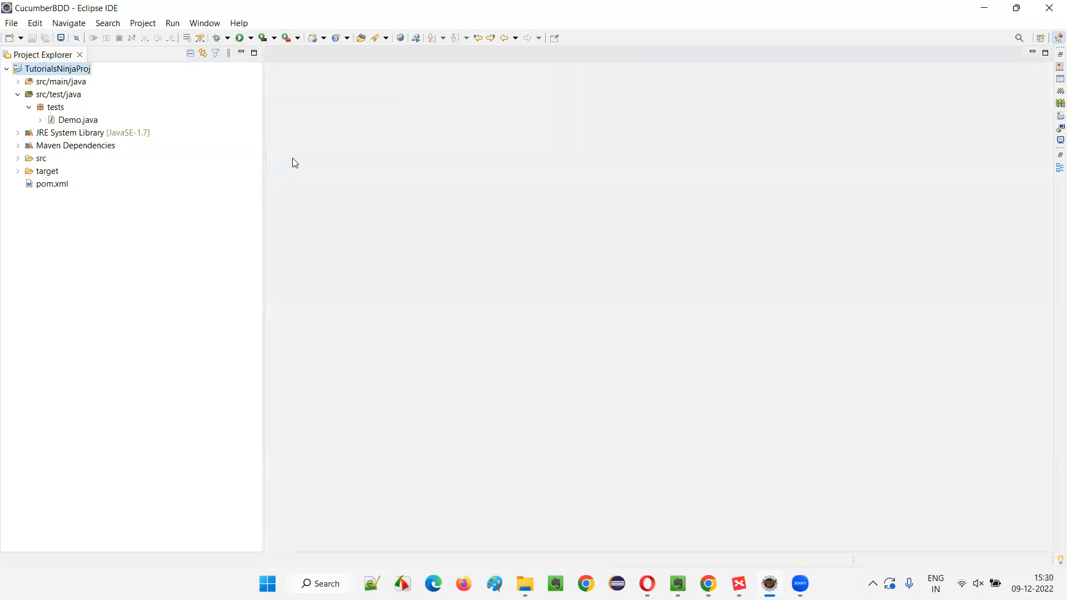
right_click(76, 120)
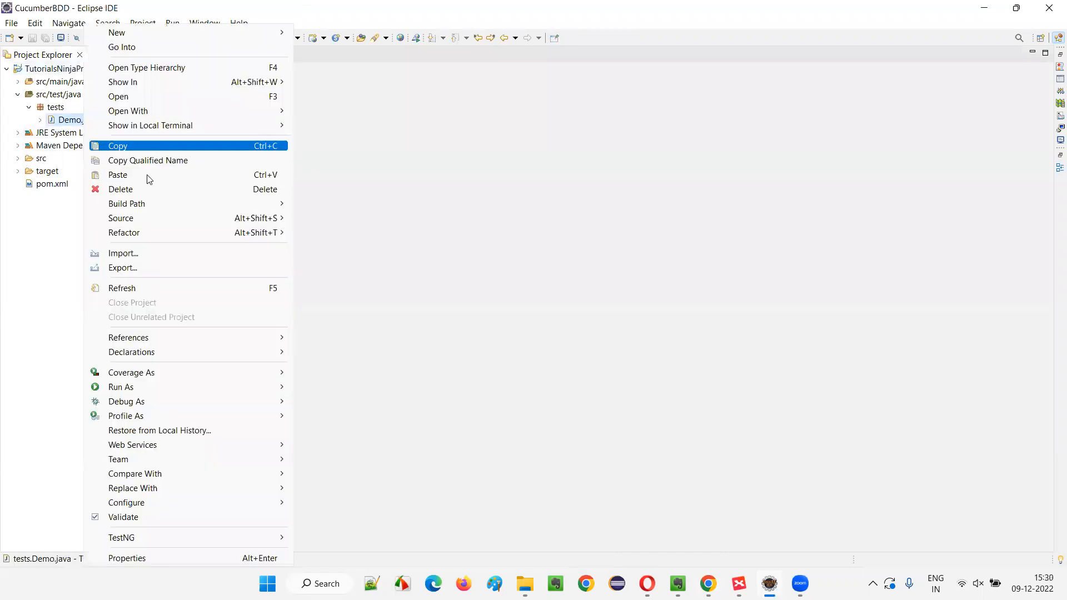
click(121, 189)
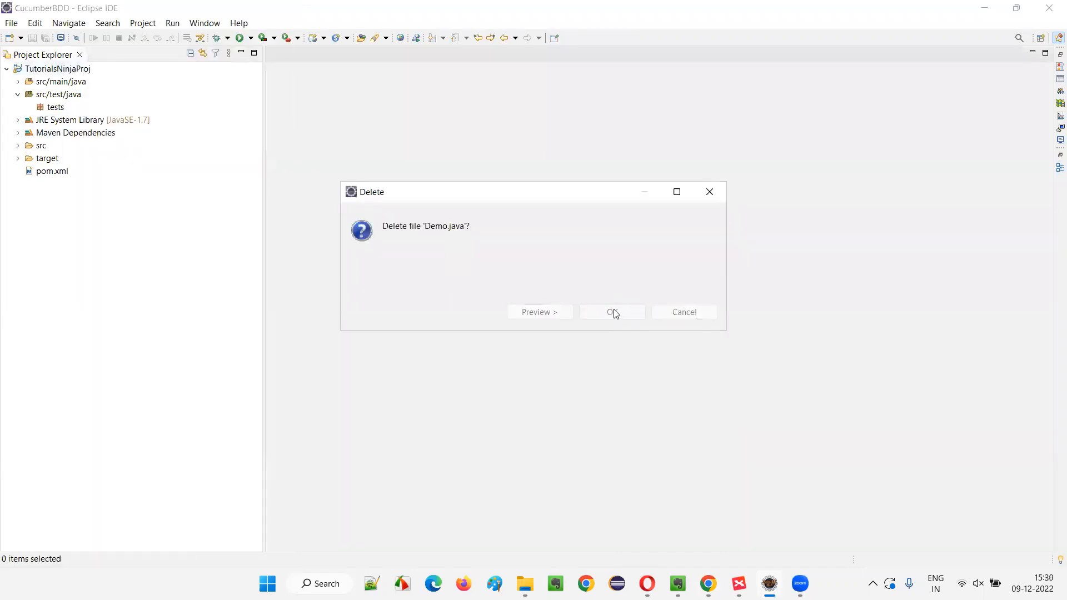
click(612, 312)
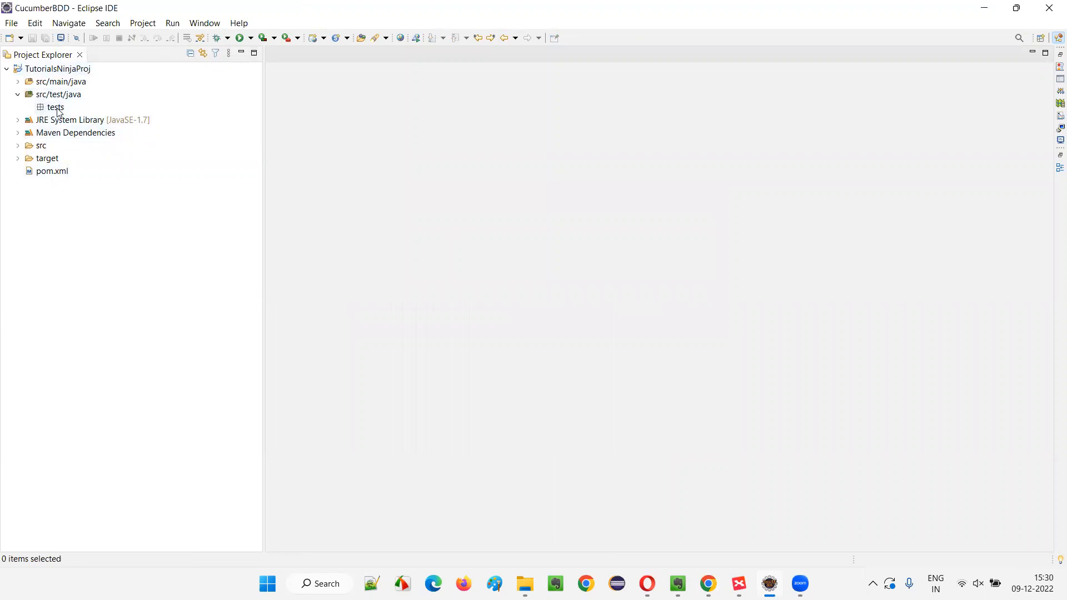
click(55, 107)
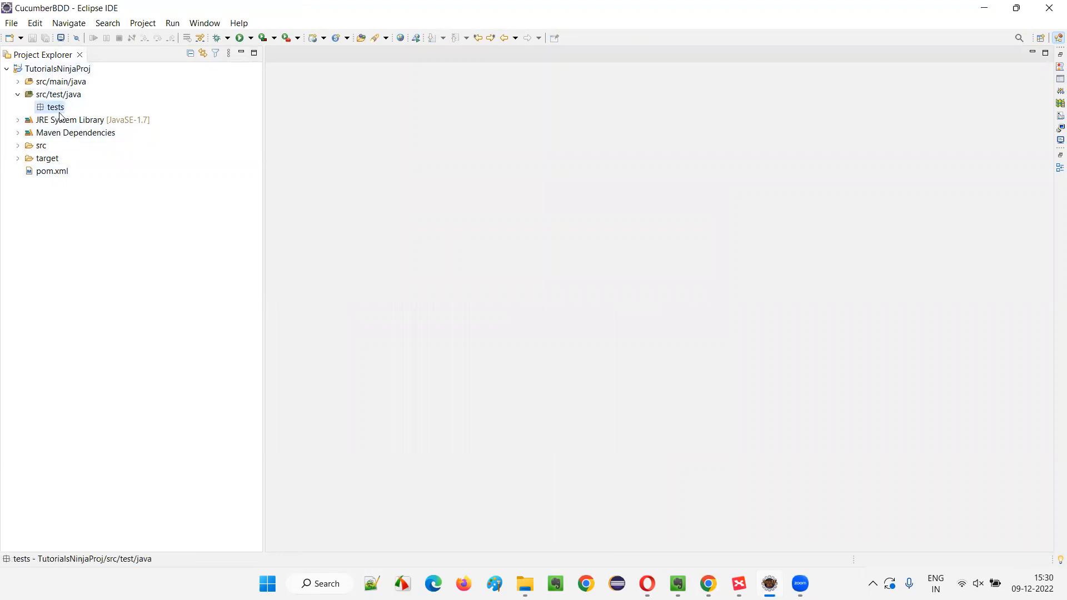
Start a new plain file in the tests package via New > File.
right_click(55, 107)
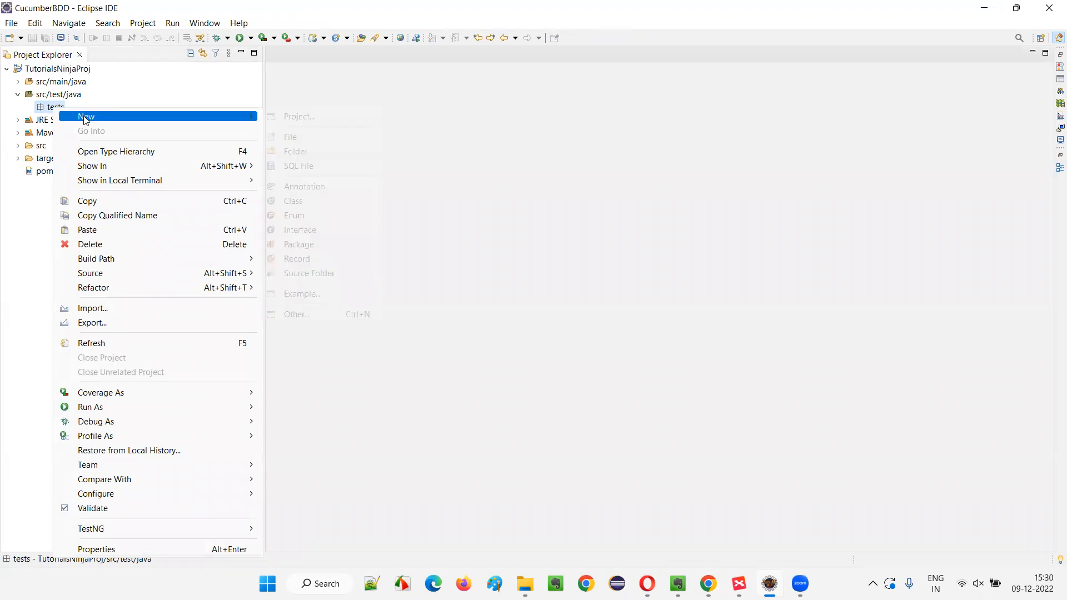
mouse_move(290, 137)
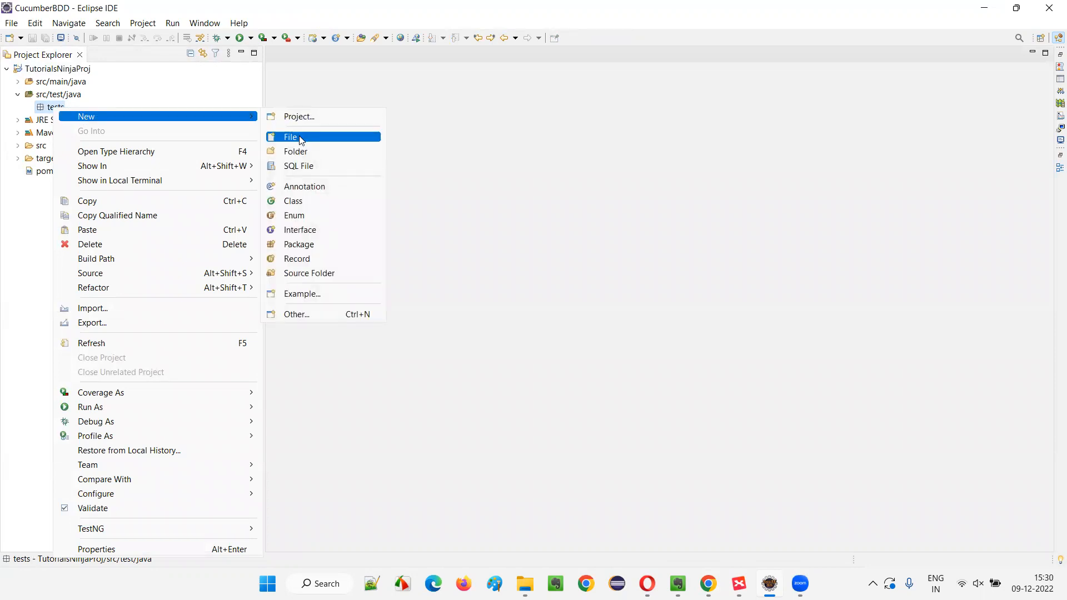
click(291, 137)
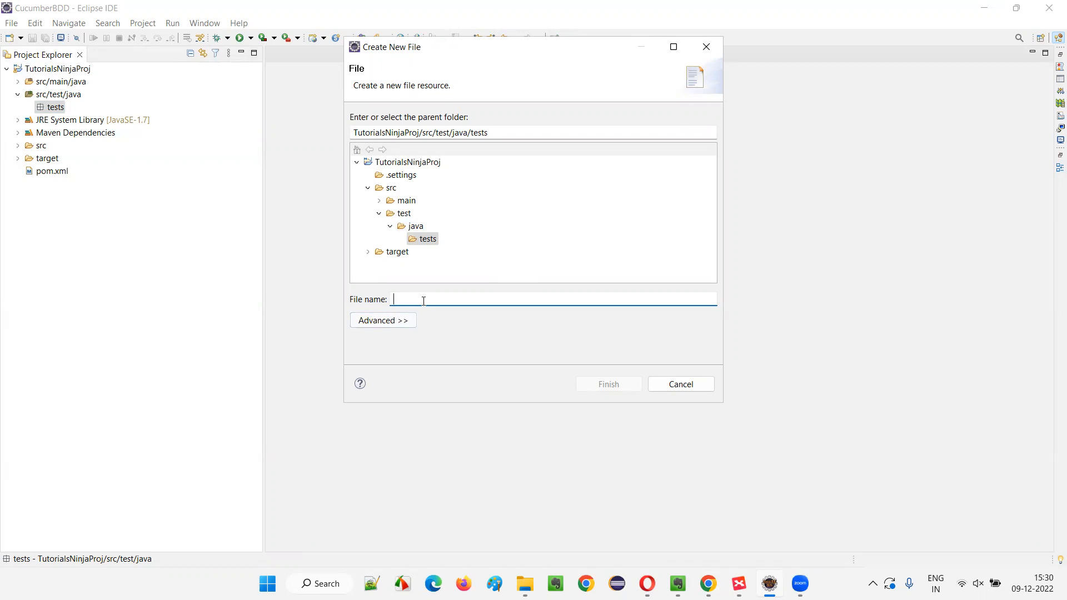
Name the new file Login.feature and finish creating it.
text(Login)
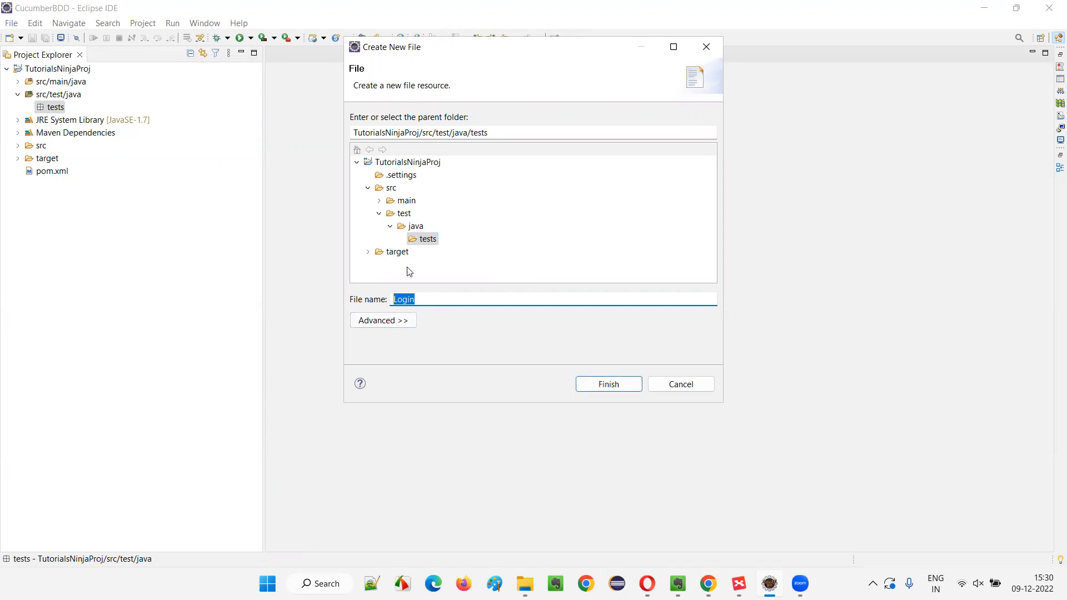
text(.)
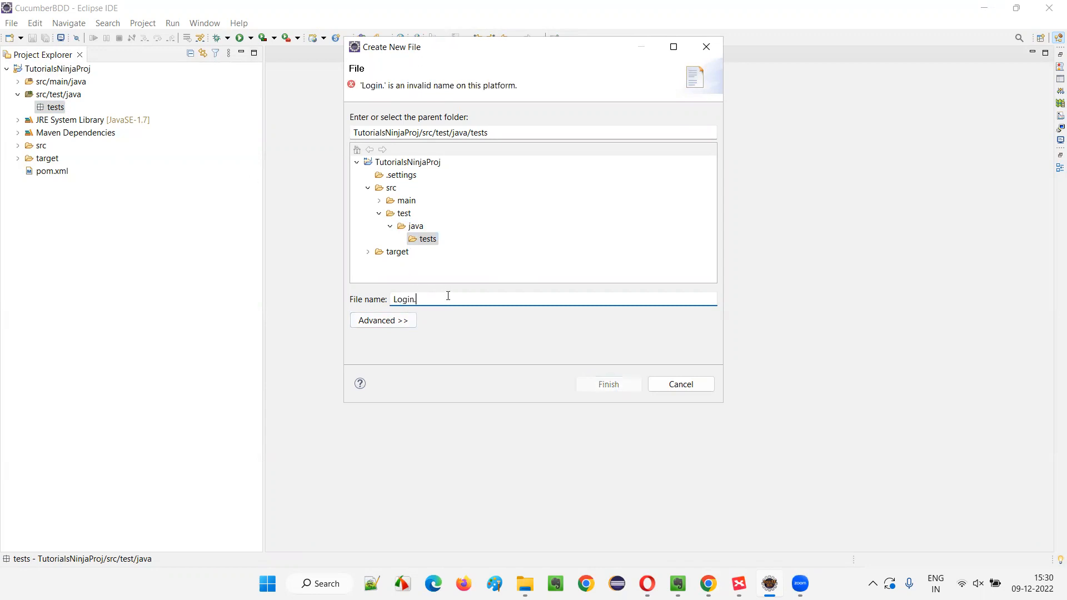
text(feature)
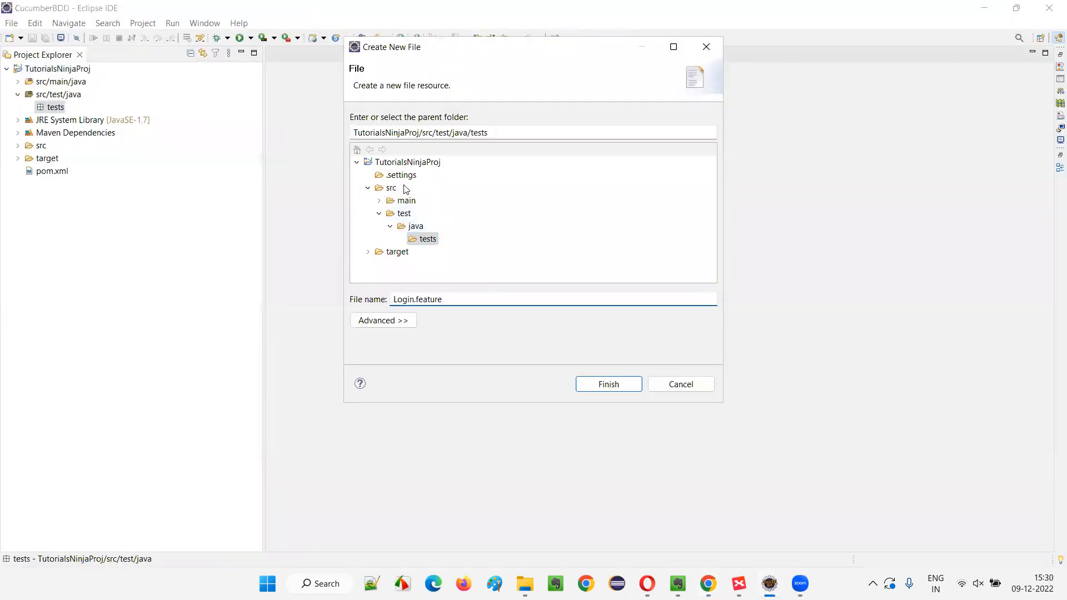
triple_click(416, 299)
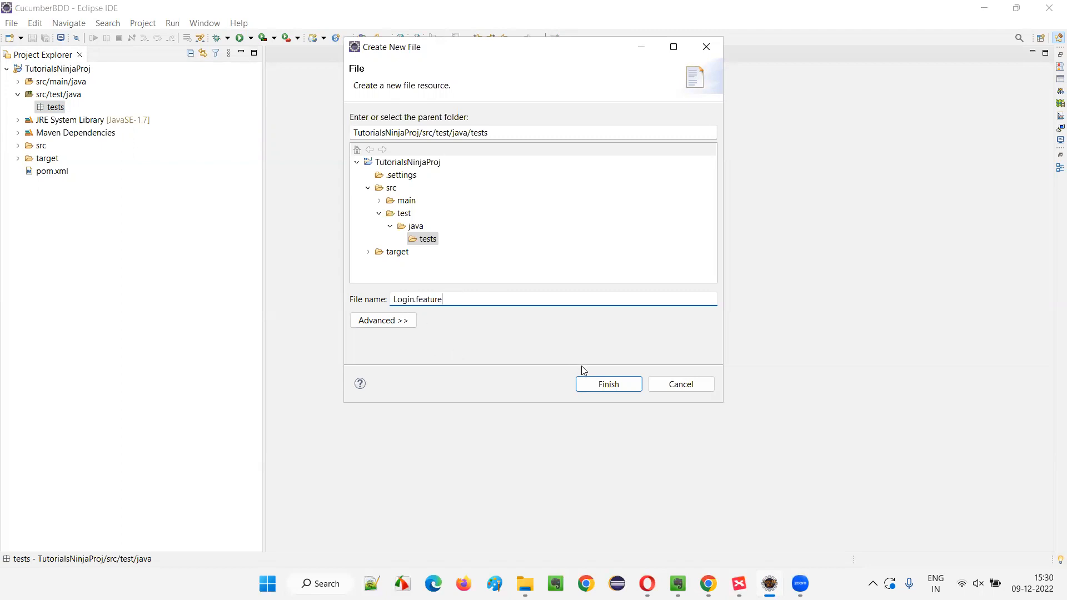
click(606, 383)
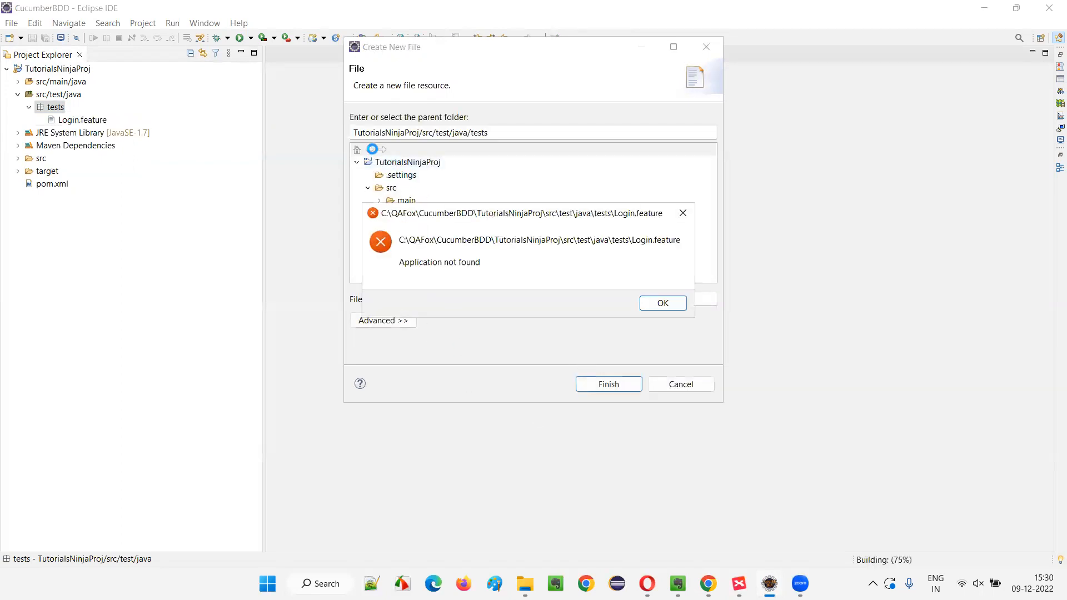
mouse_move(421, 272)
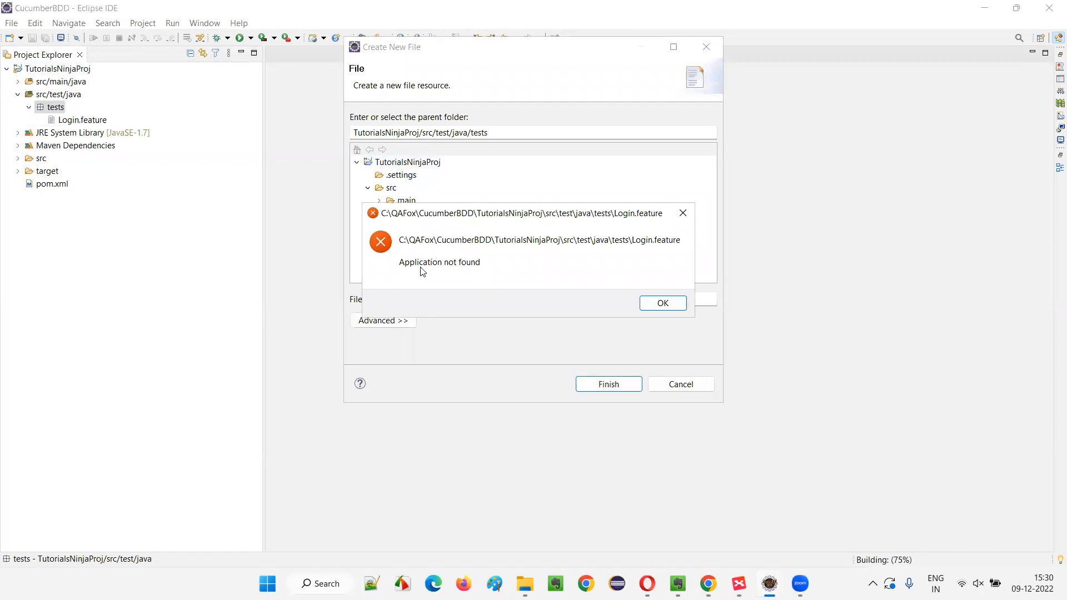
mouse_move(664, 252)
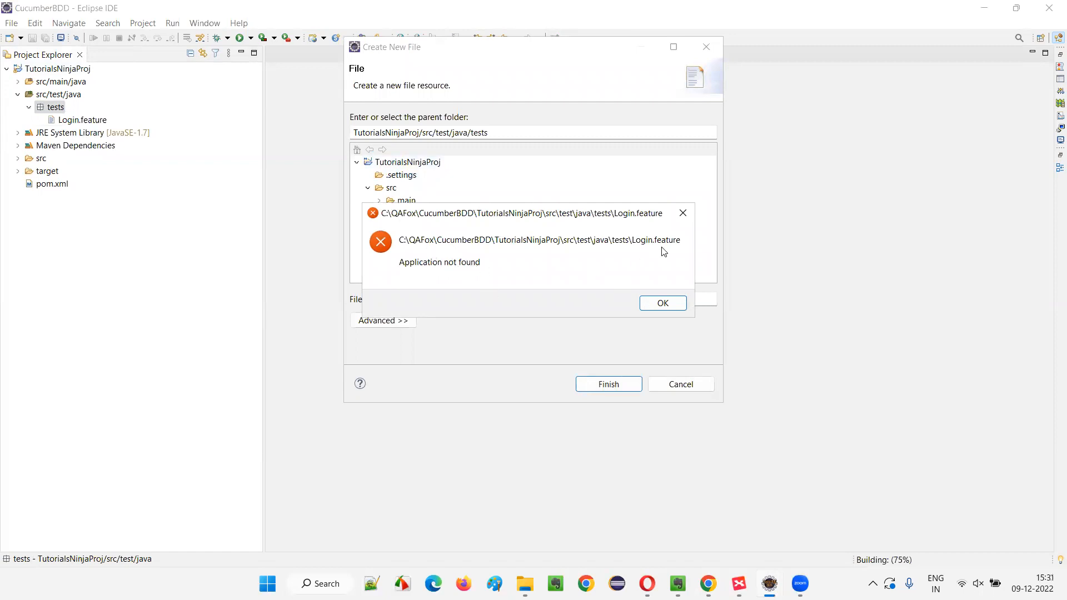
mouse_move(410, 271)
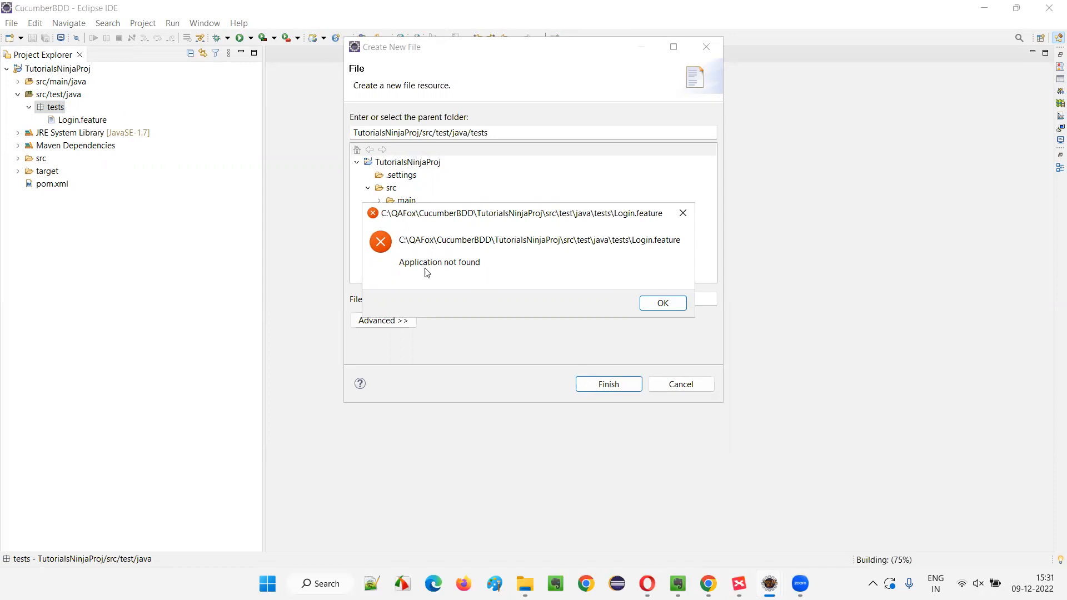
Dismiss the 'Application not found' error dialog with OK.
click(661, 303)
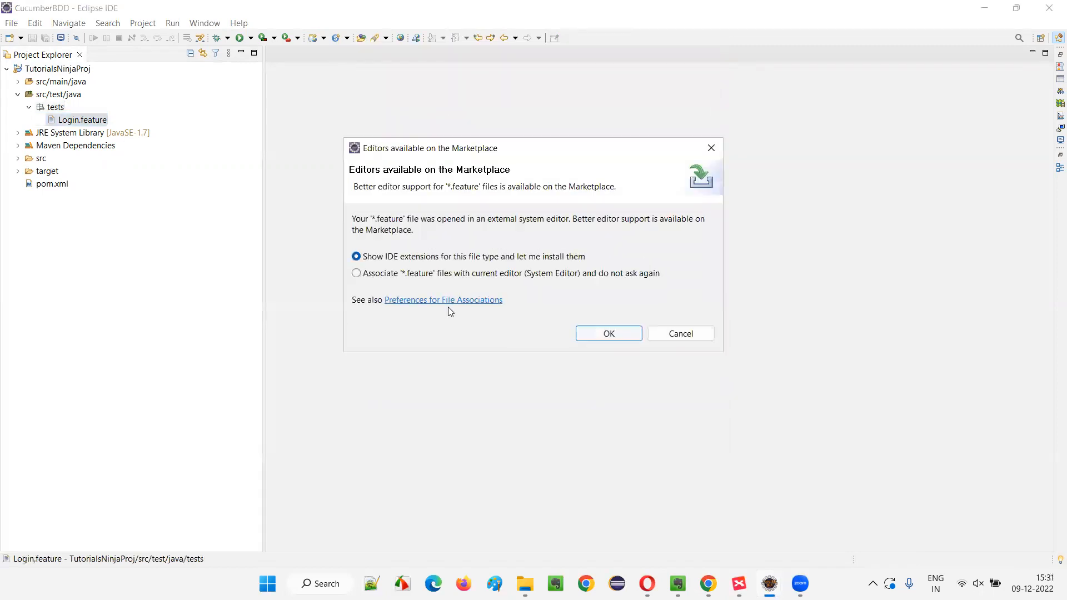
mouse_move(490, 184)
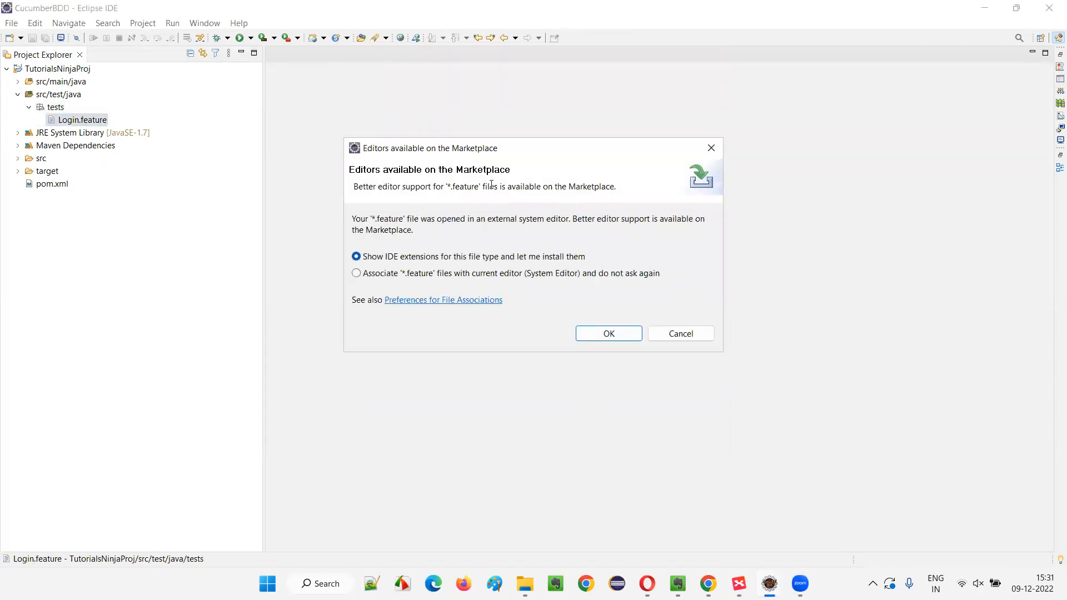
mouse_move(482, 262)
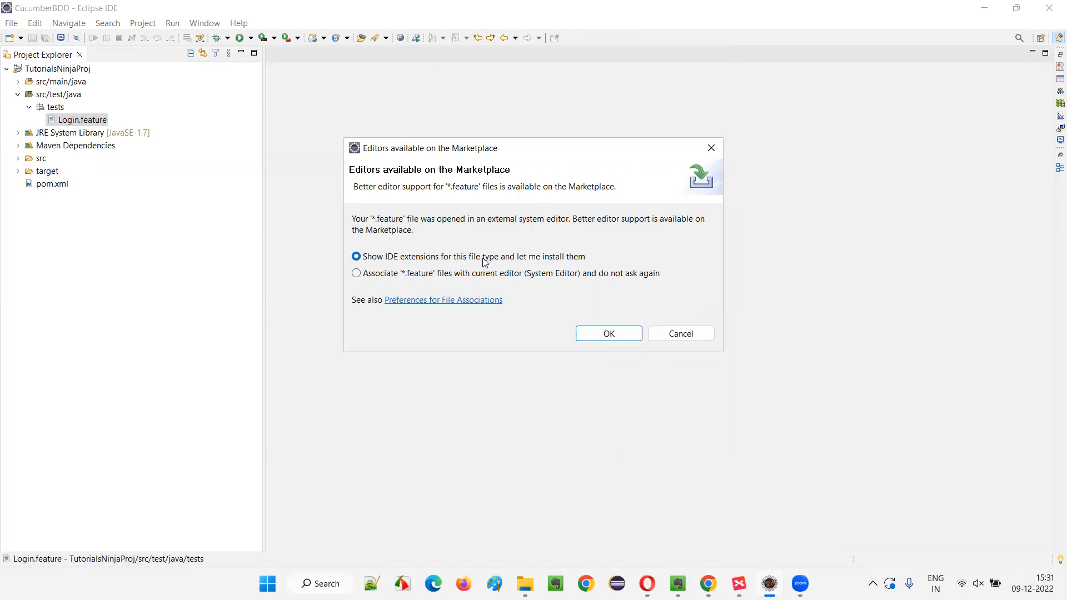
mouse_move(680, 334)
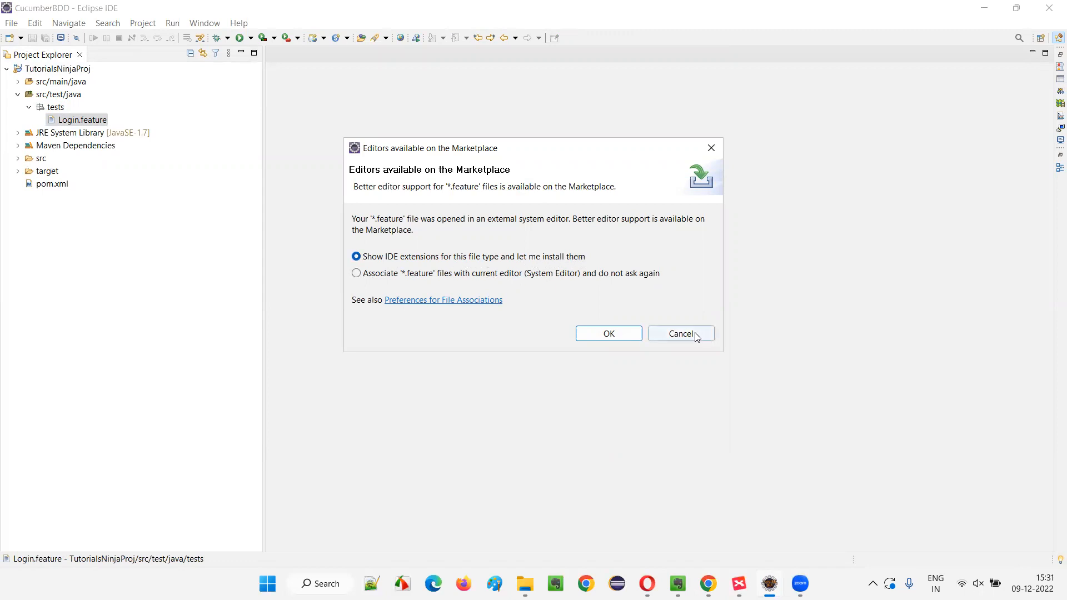
Cancel the Marketplace dialog offering editor extensions for .feature files.
click(680, 333)
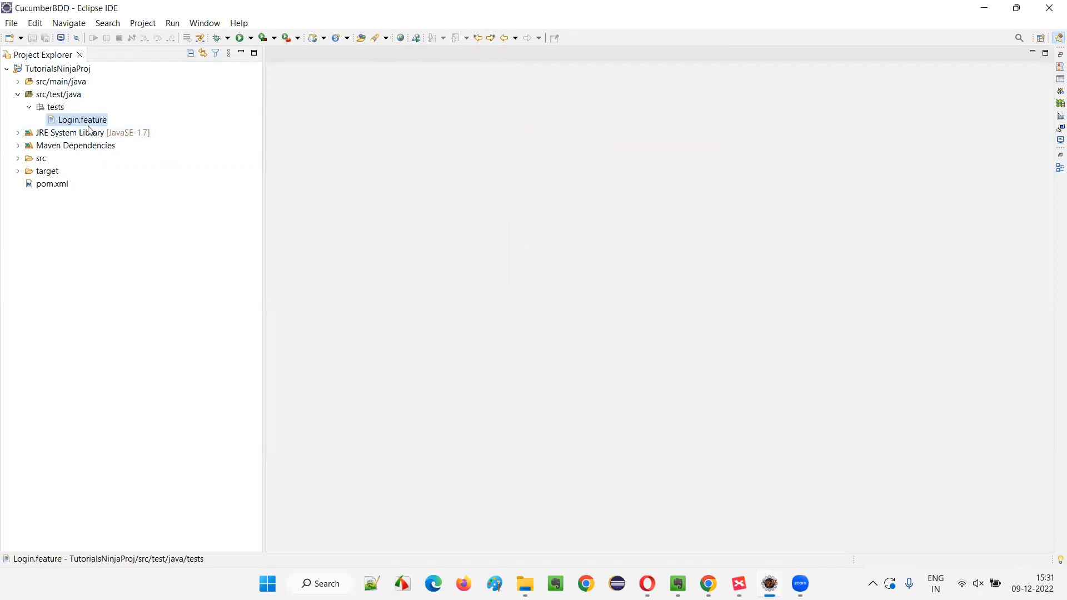
mouse_move(600, 279)
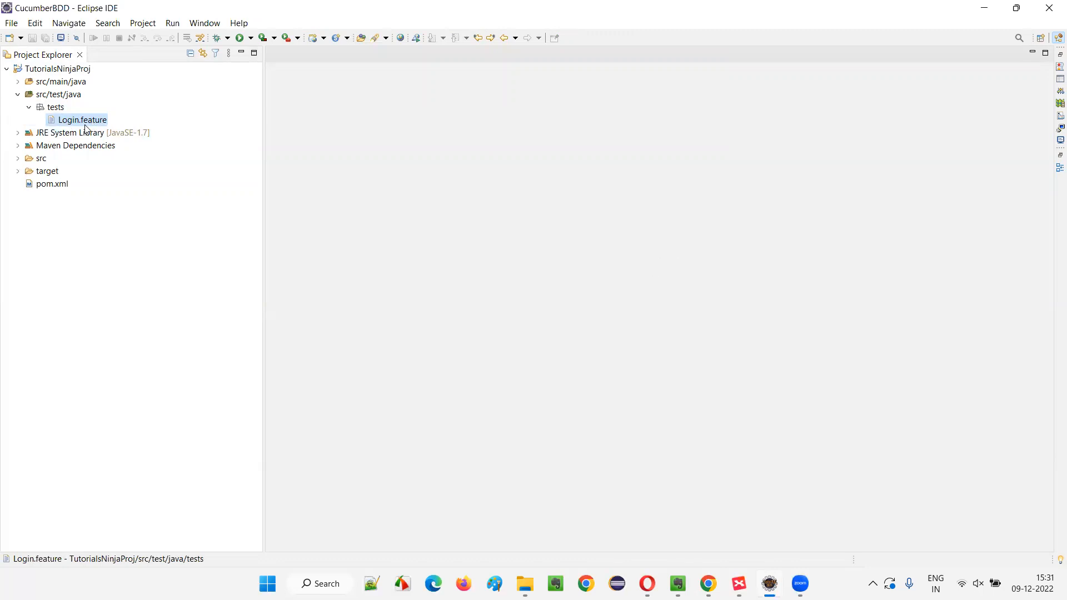
double_click(81, 120)
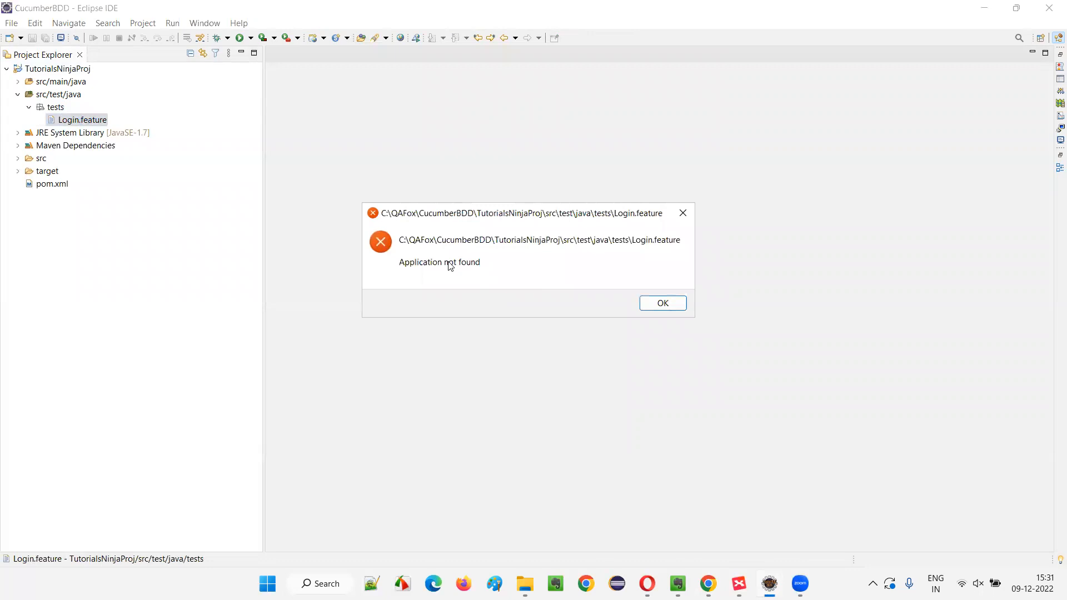
mouse_move(468, 277)
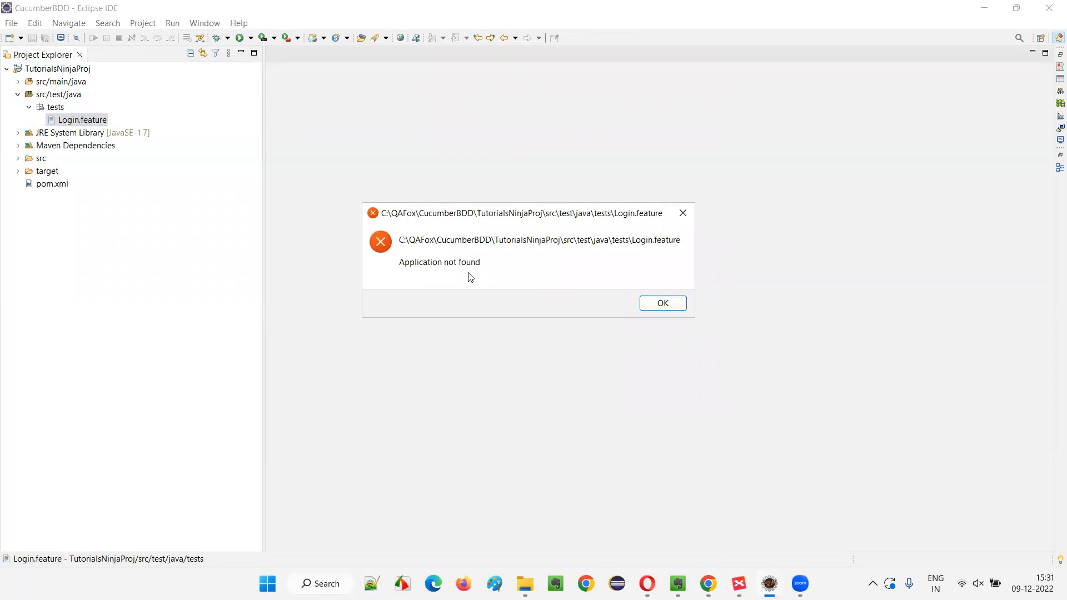
click(661, 303)
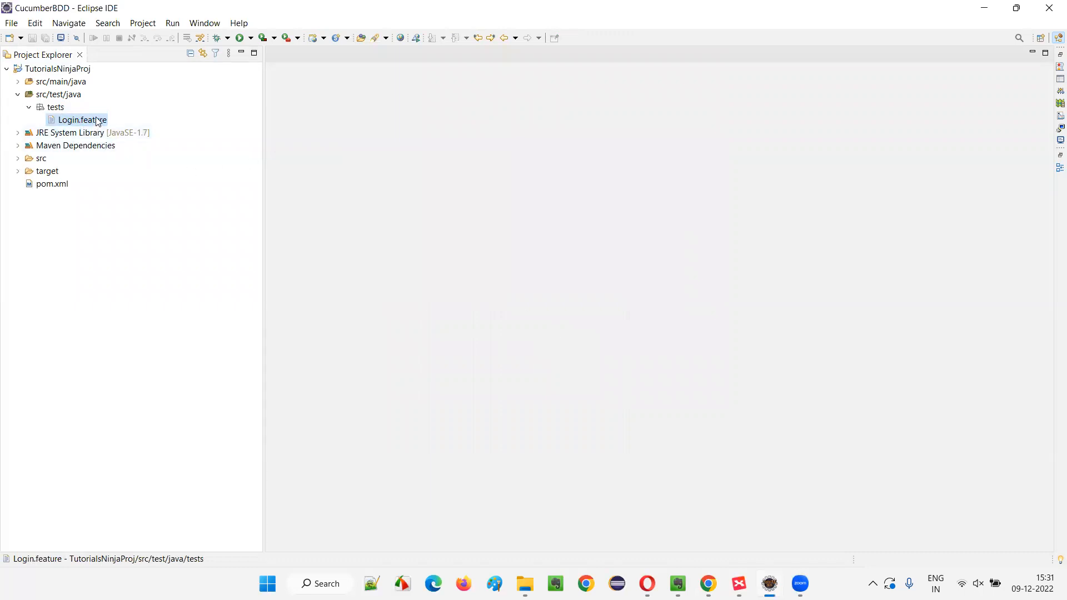
mouse_move(710, 298)
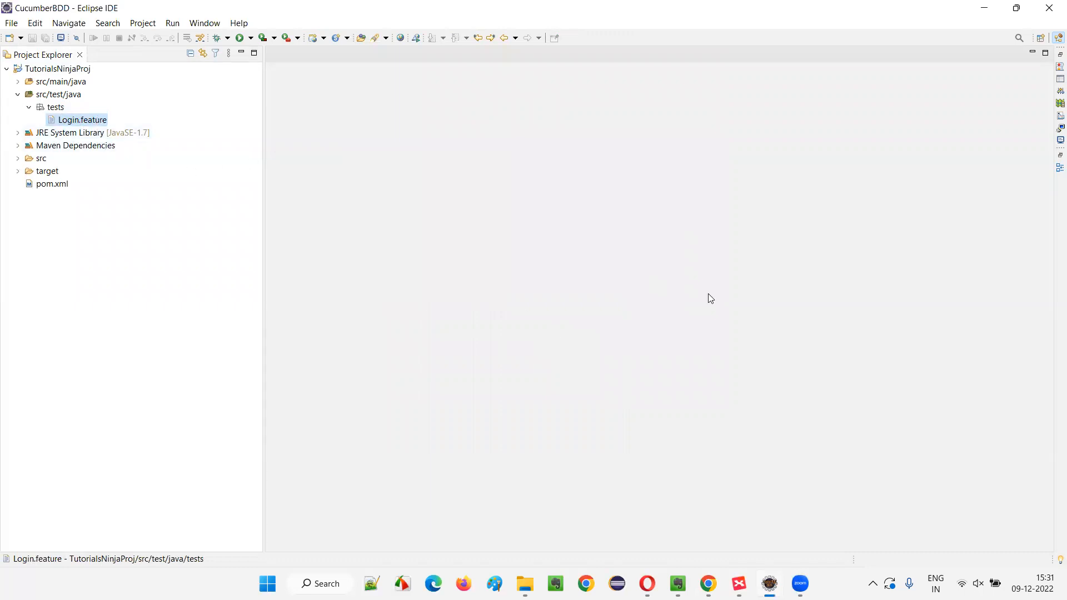
mouse_move(134, 27)
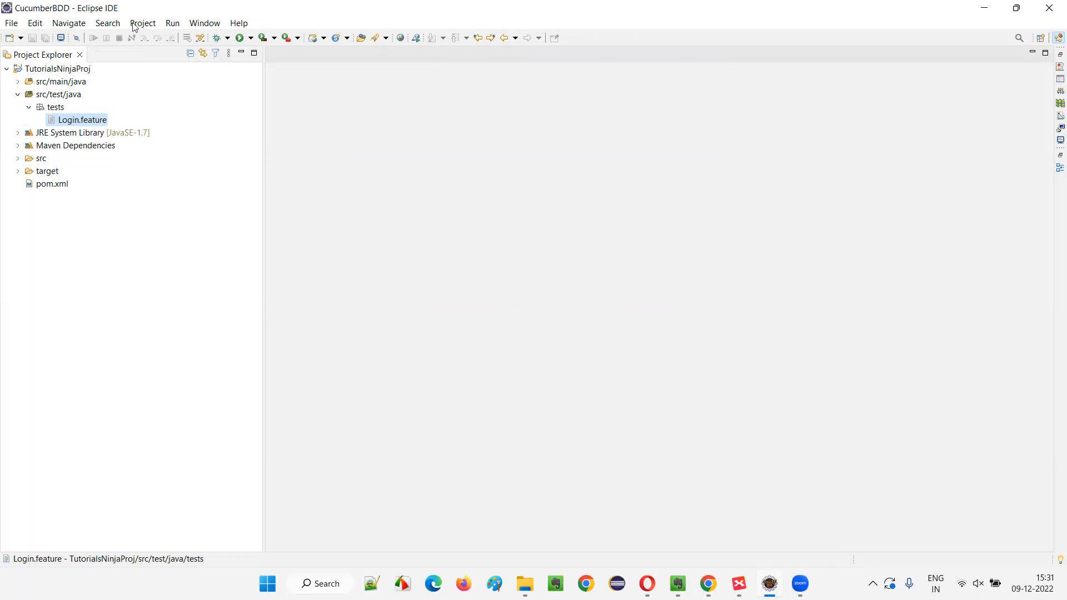
mouse_move(333, 187)
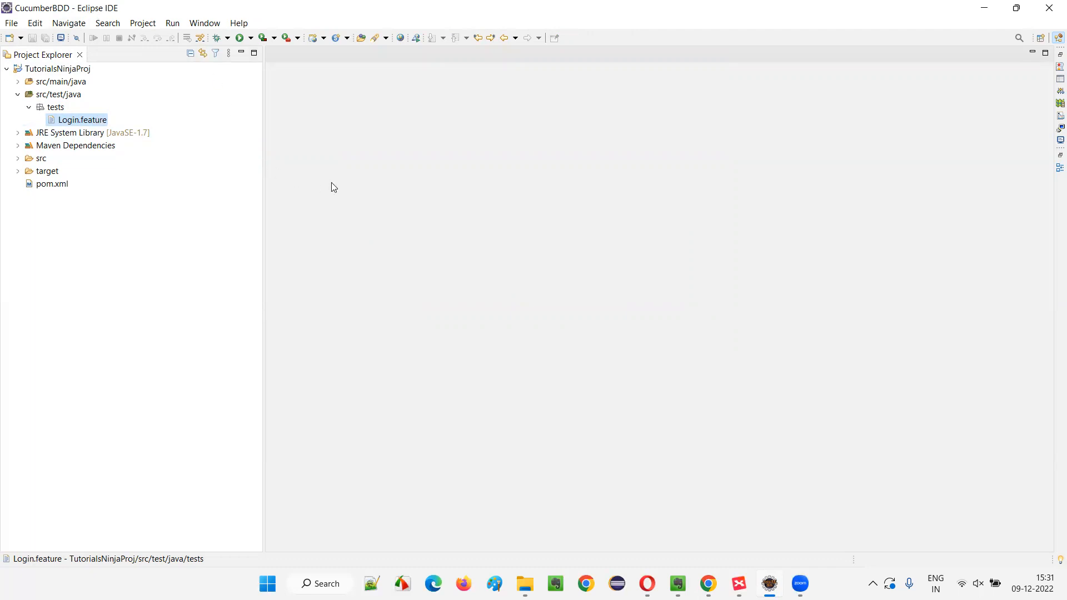
right_click(81, 120)
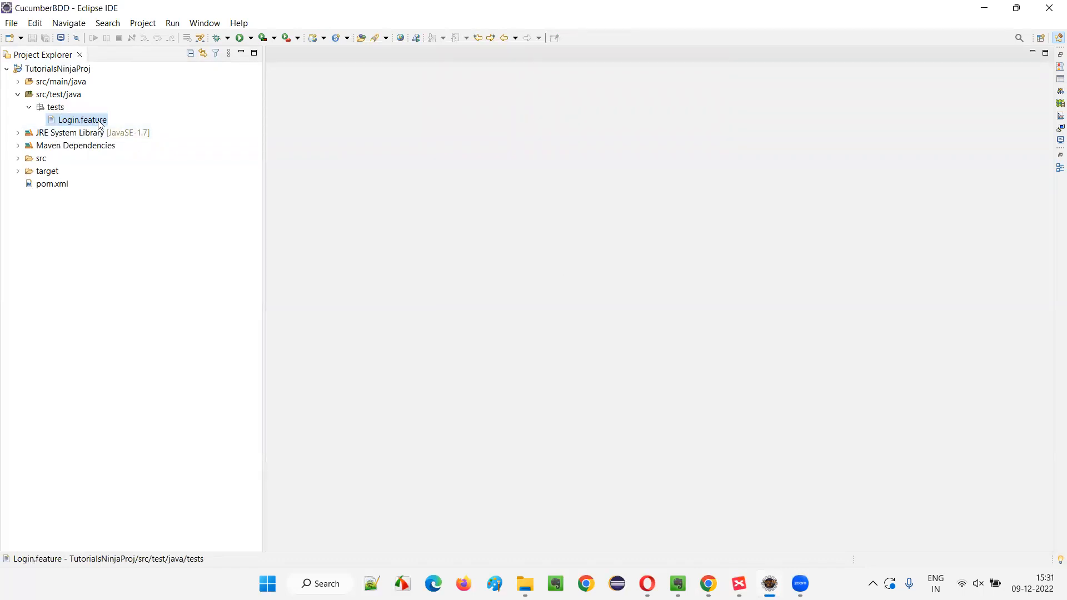
mouse_move(439, 130)
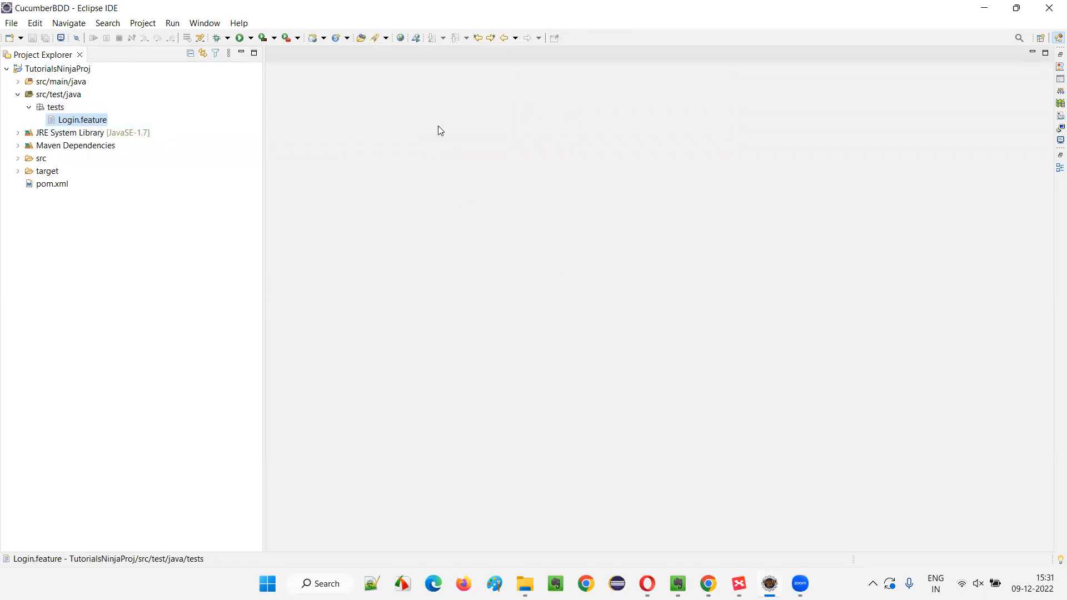
mouse_move(613, 376)
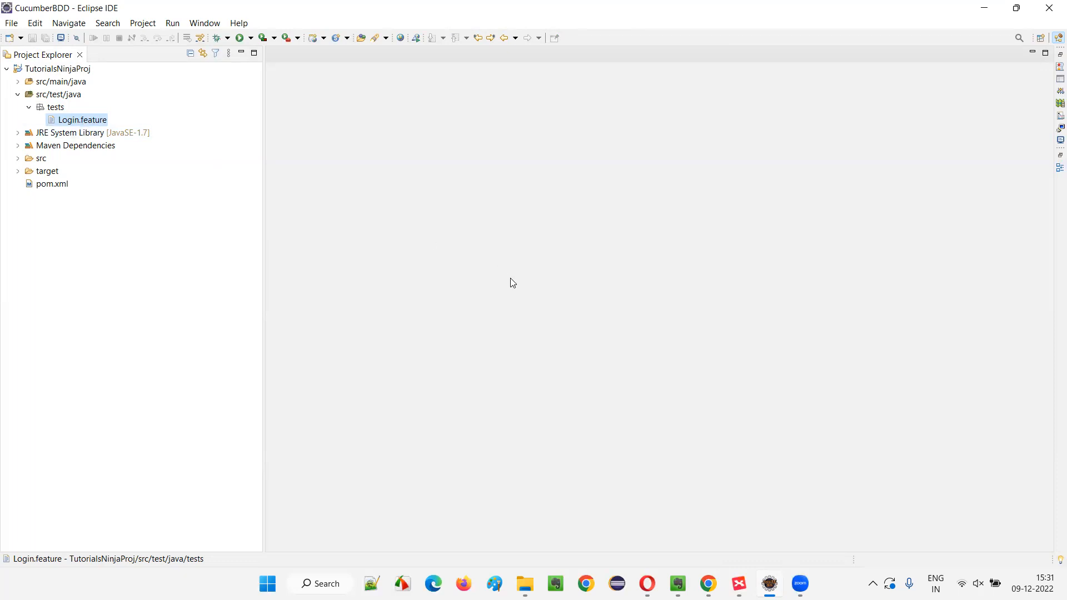
mouse_move(90, 132)
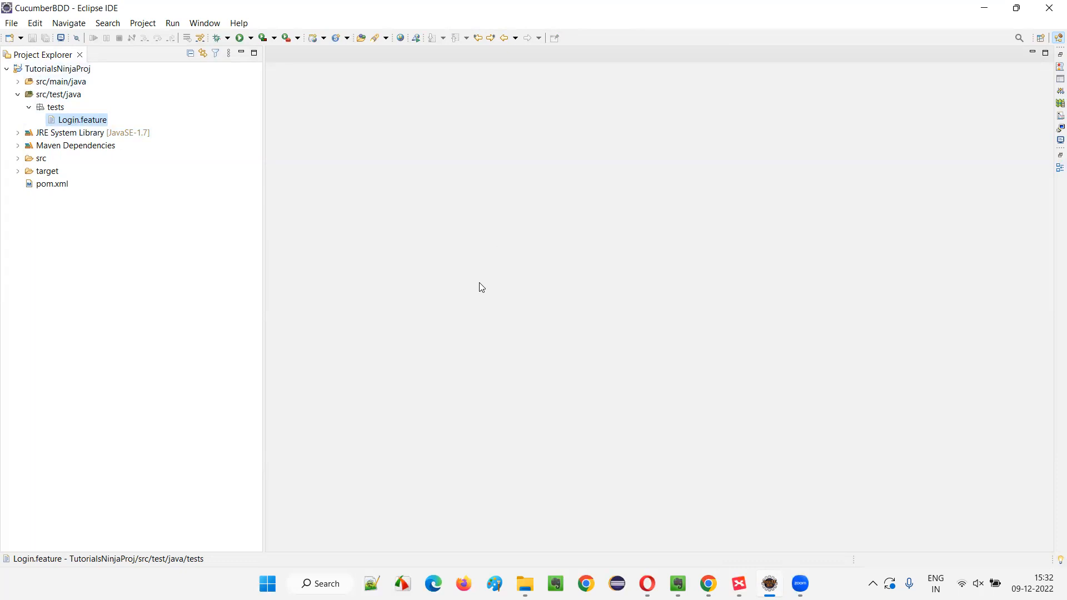
mouse_move(100, 129)
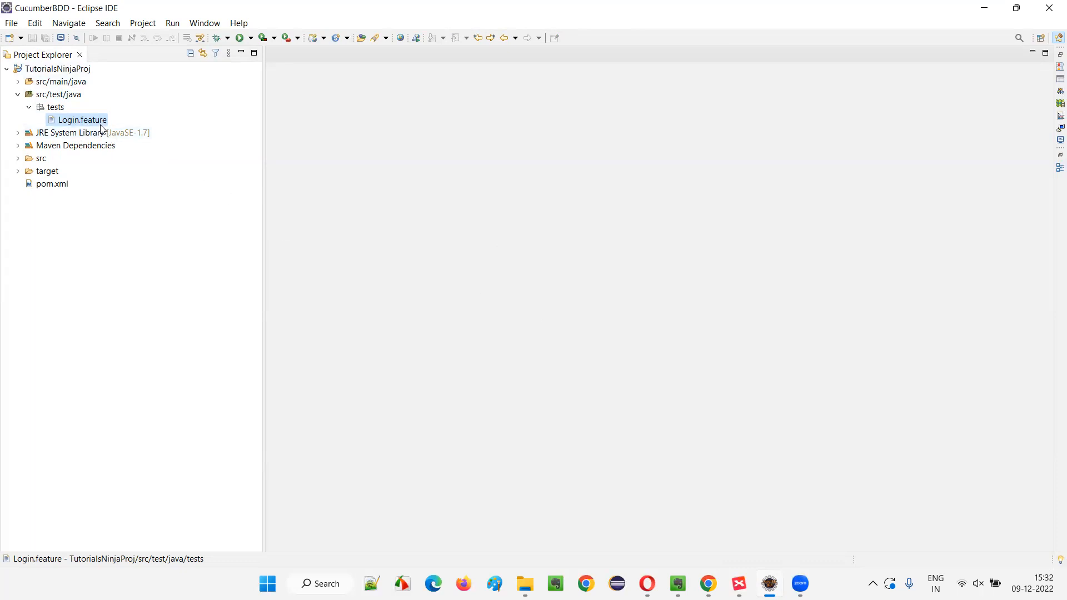
mouse_move(101, 130)
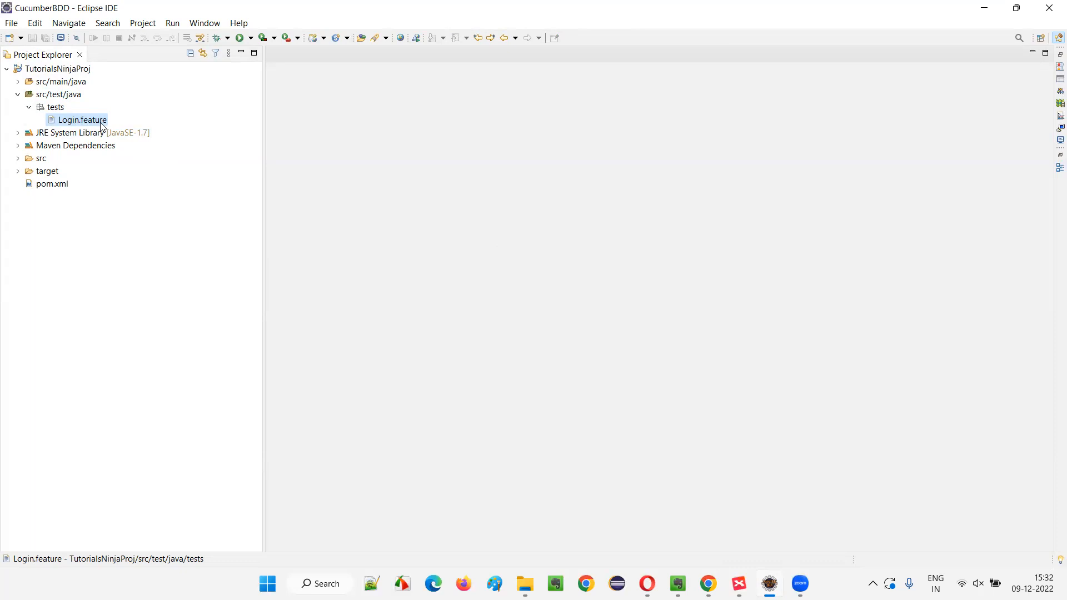
mouse_move(107, 133)
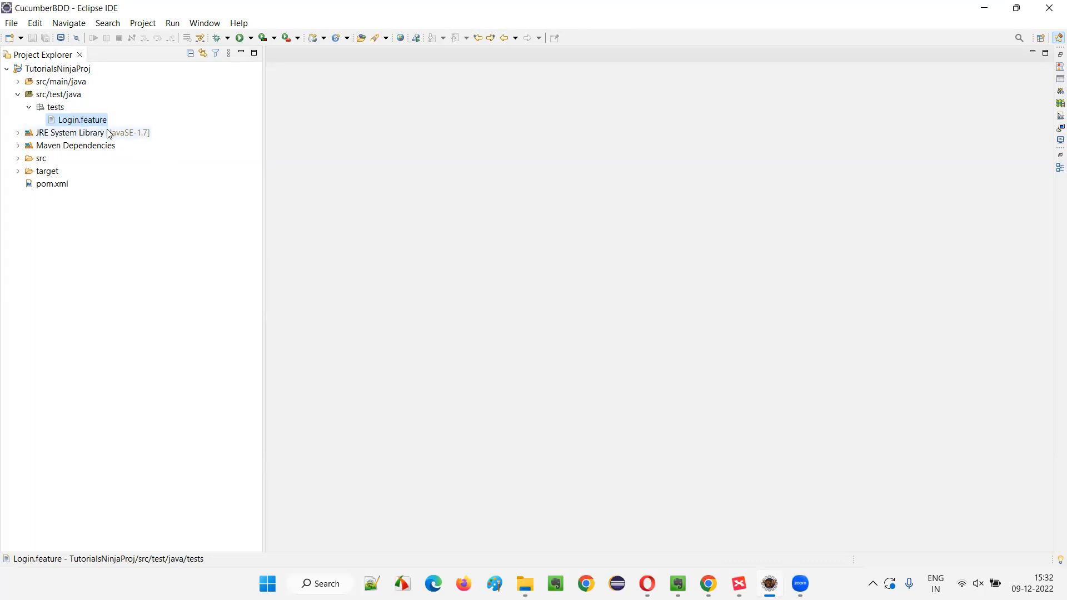
mouse_move(108, 128)
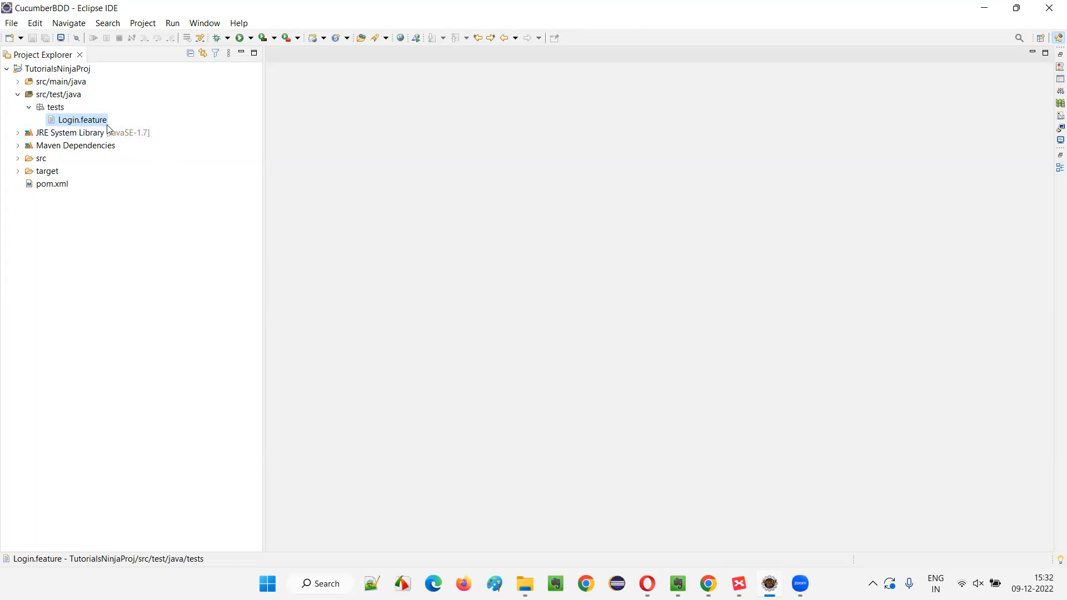
mouse_move(561, 368)
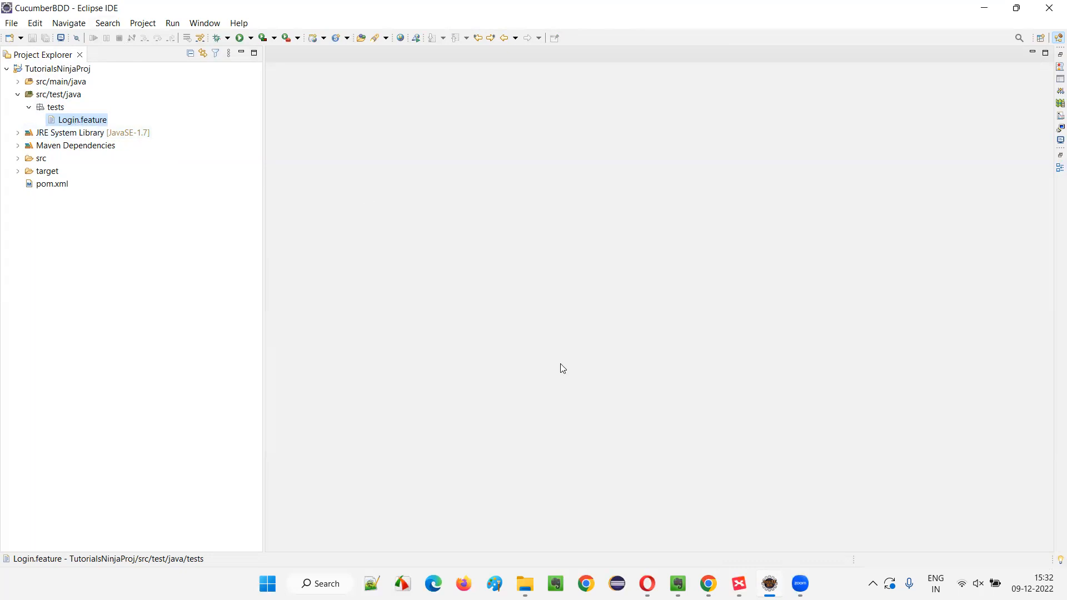
mouse_move(547, 357)
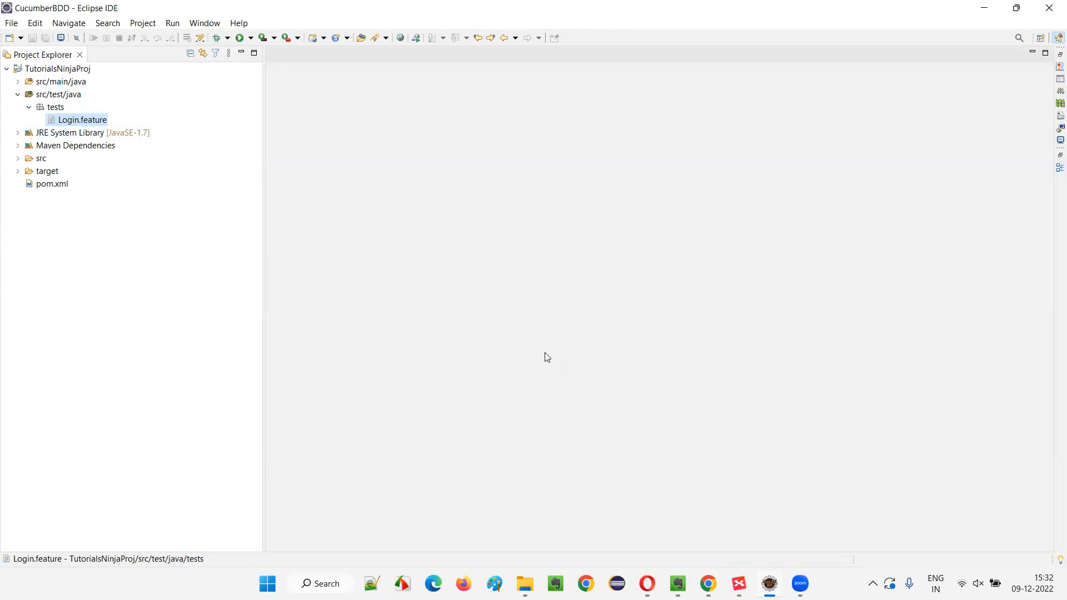
mouse_move(182, 42)
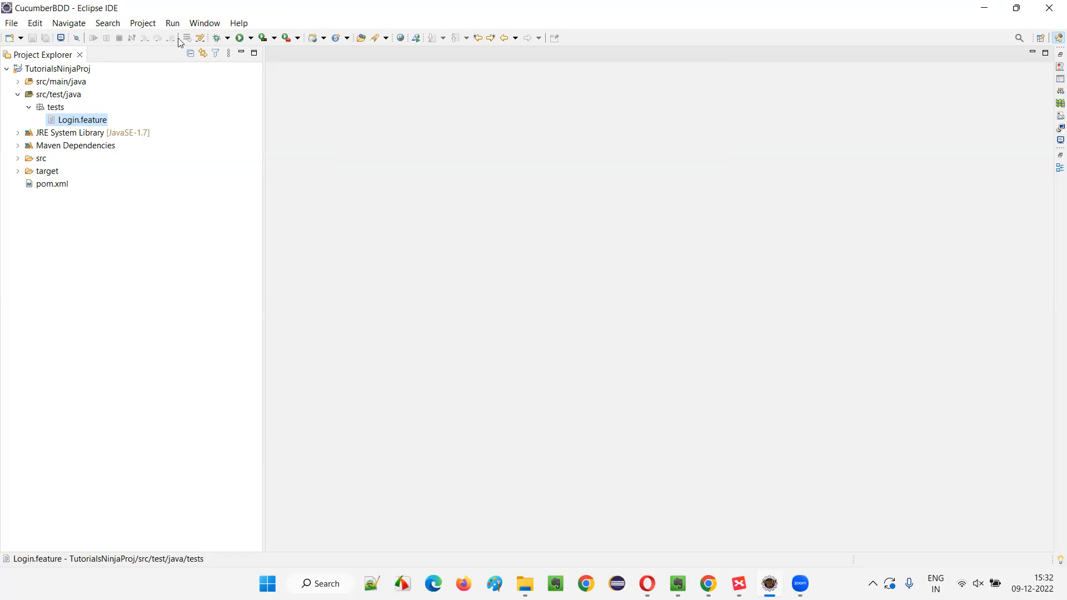
mouse_move(398, 208)
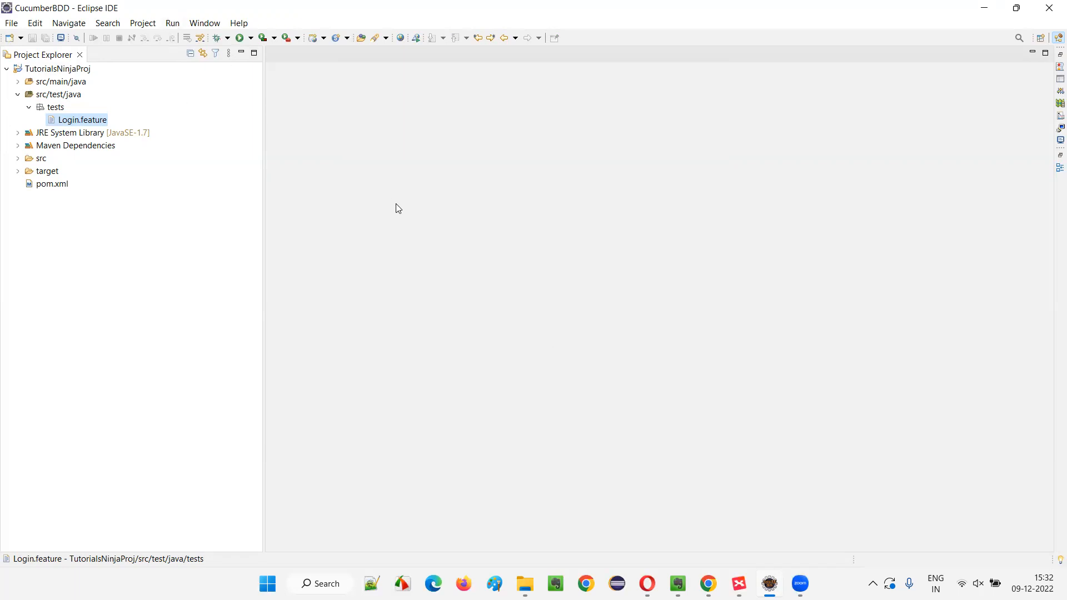
mouse_move(378, 237)
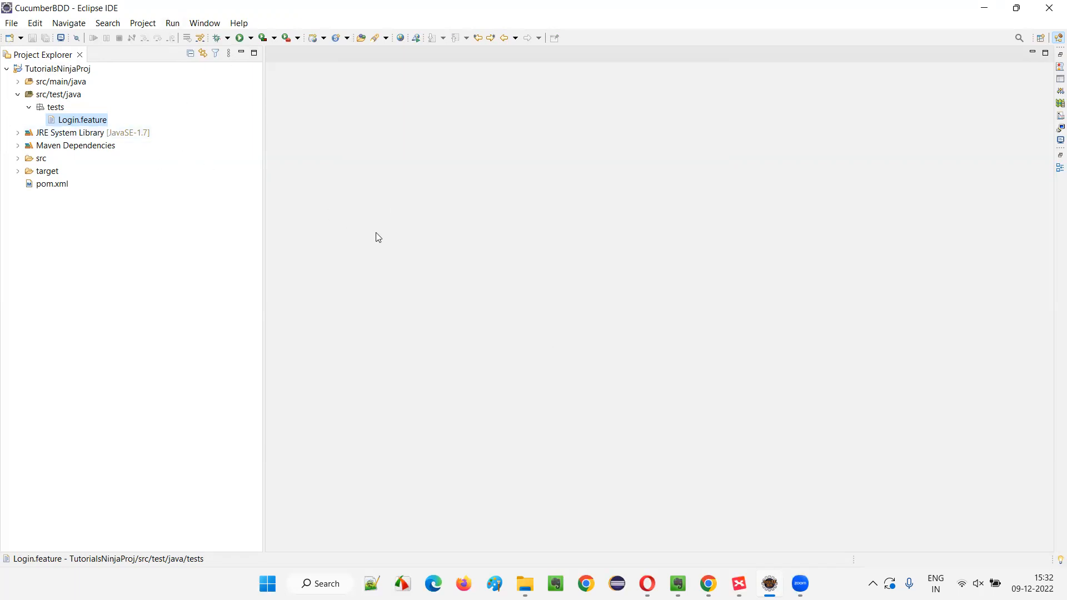
mouse_move(91, 139)
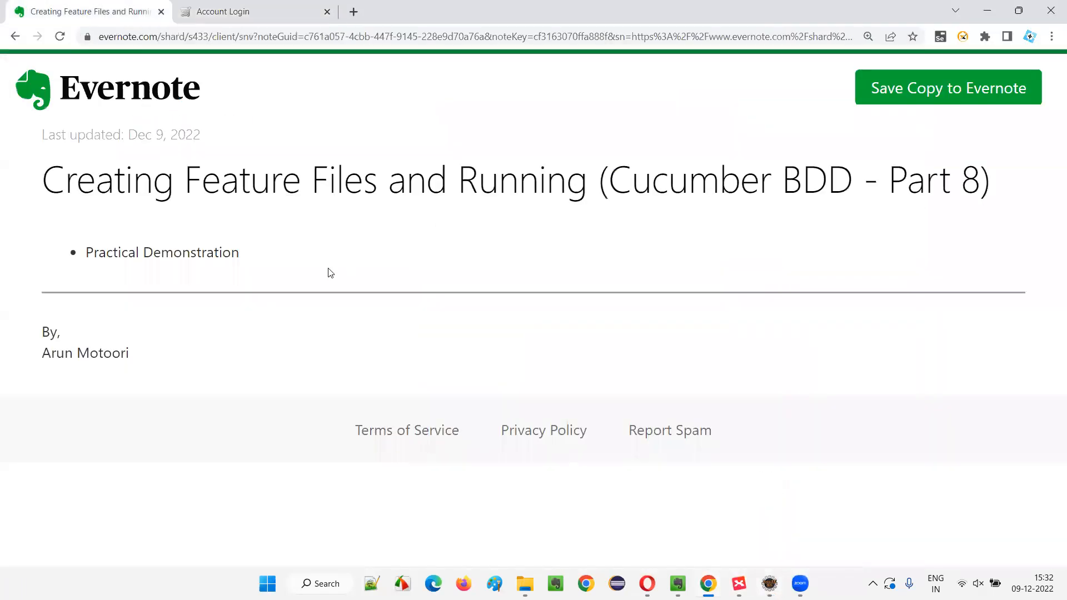
mouse_move(361, 230)
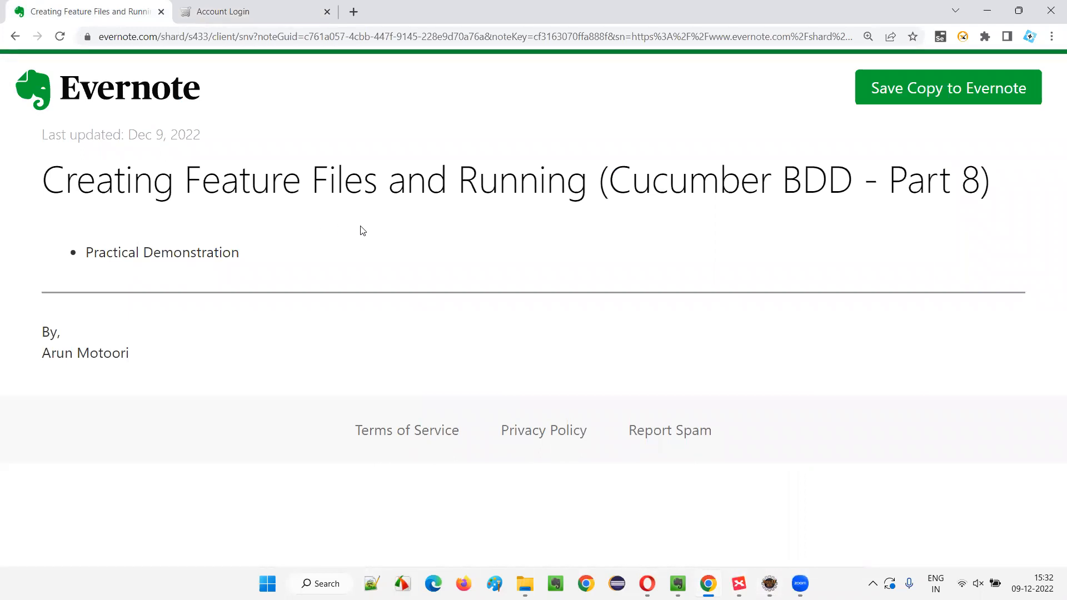
mouse_move(558, 238)
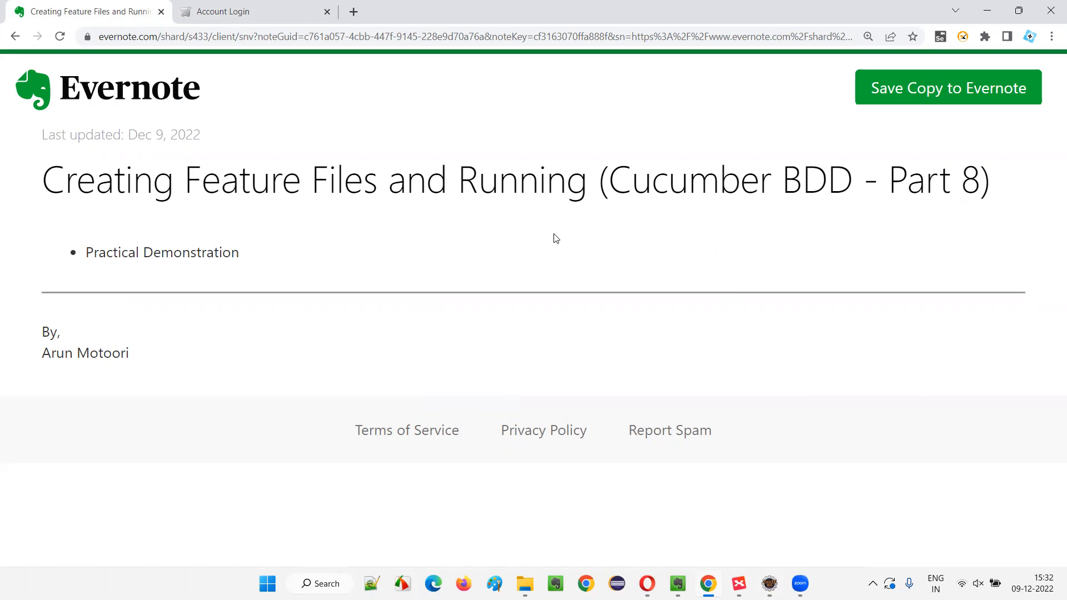
mouse_move(759, 432)
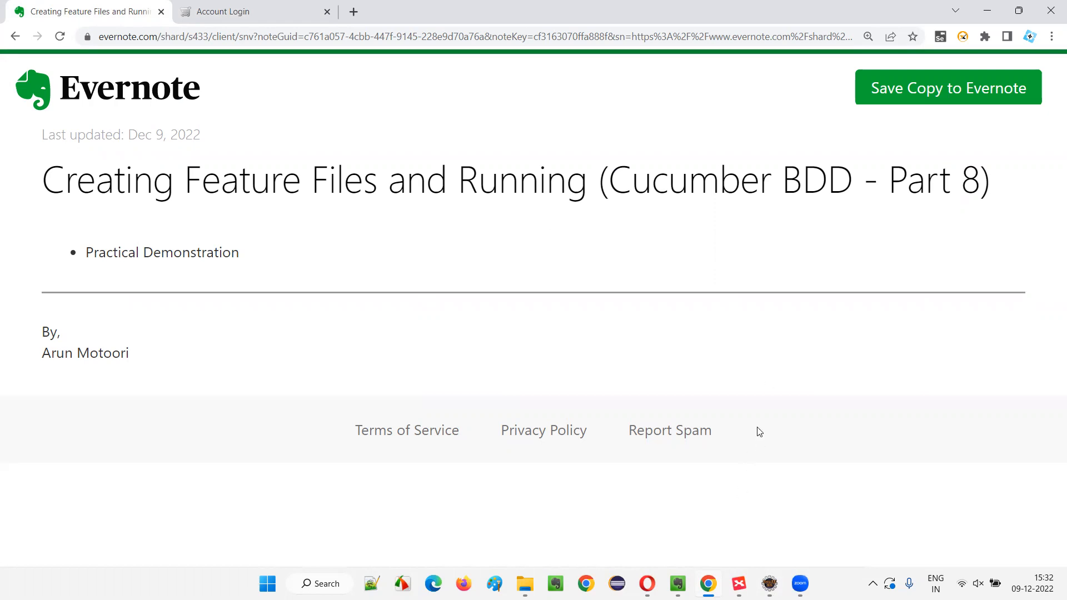
mouse_move(600, 348)
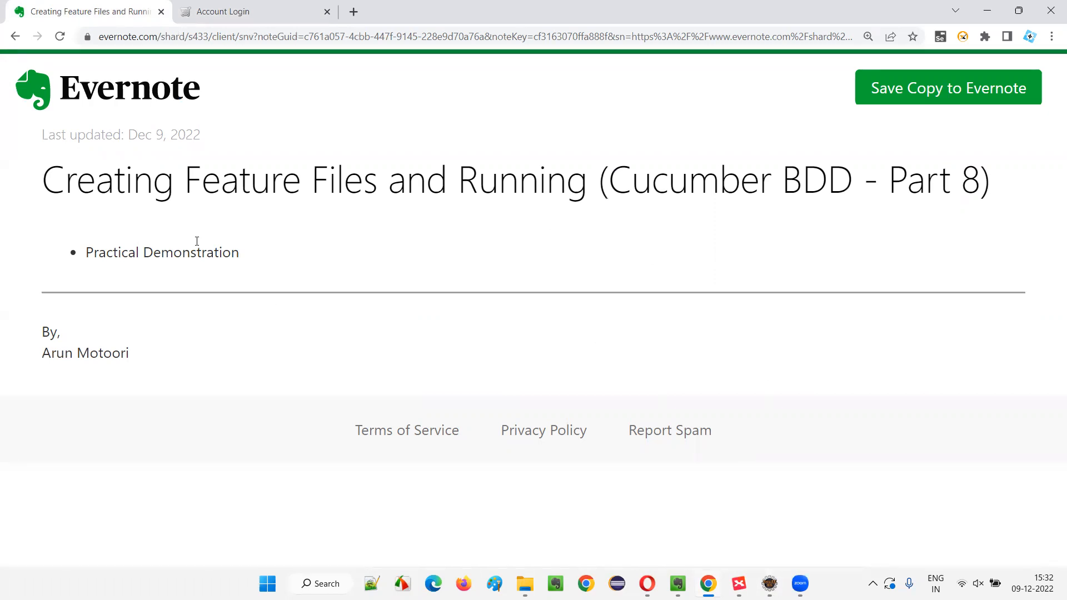
drag(42, 179, 381, 179)
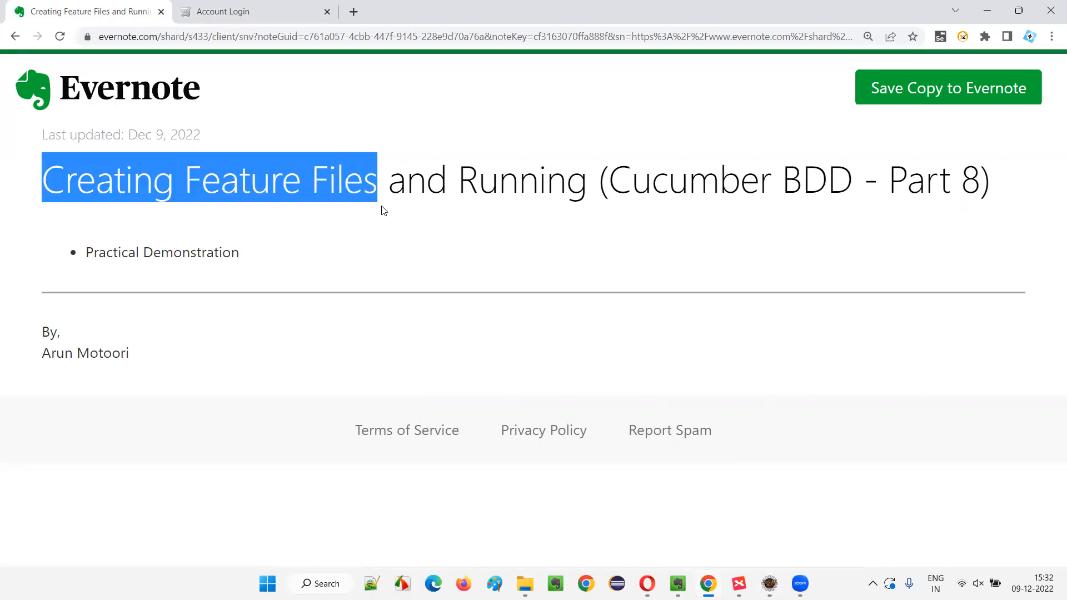
mouse_move(413, 235)
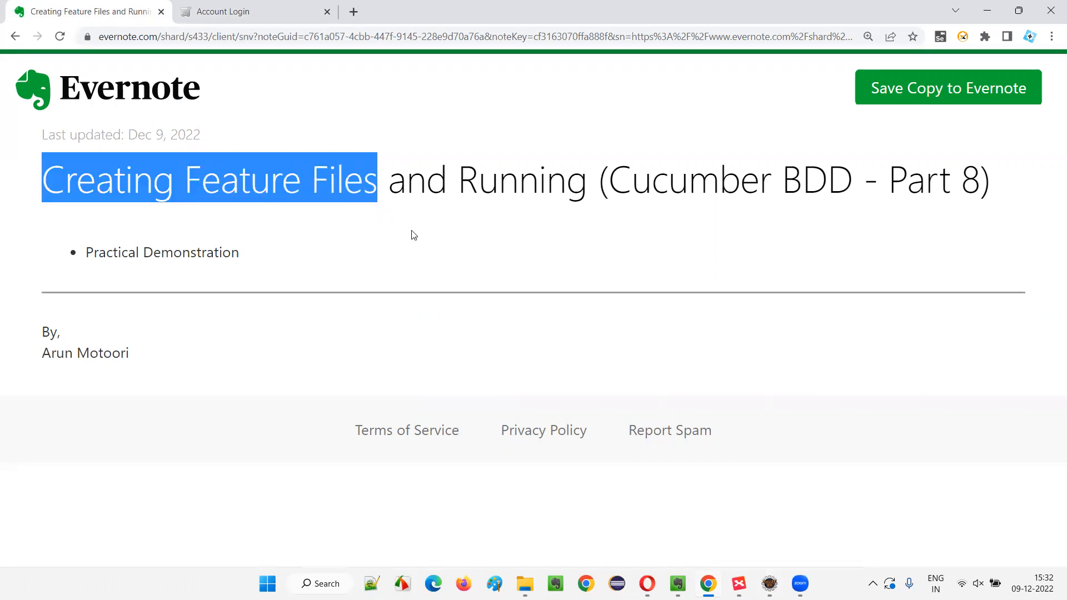
click(539, 163)
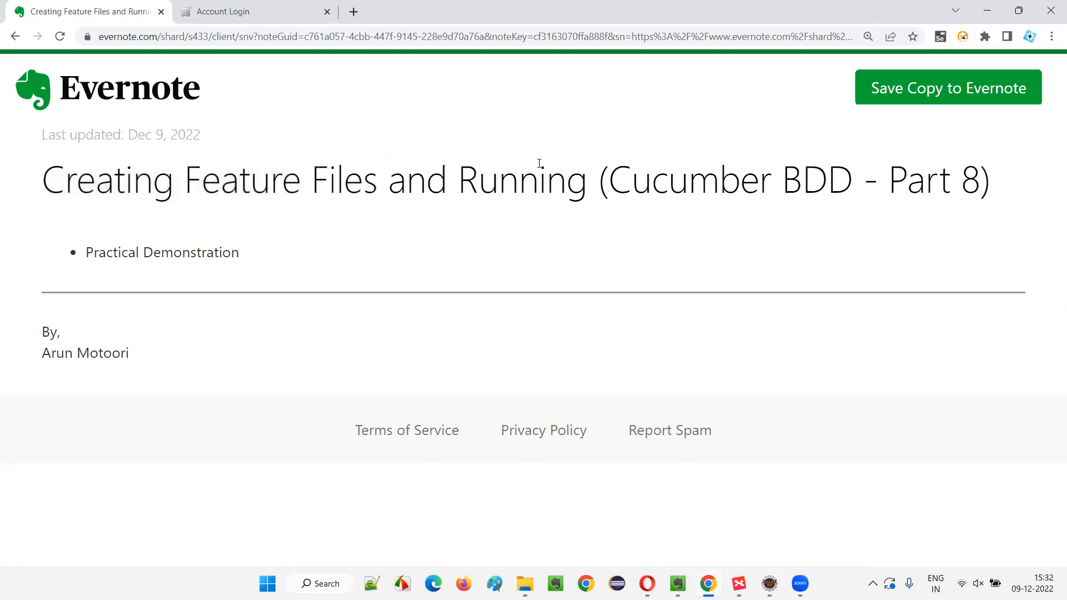
mouse_move(636, 230)
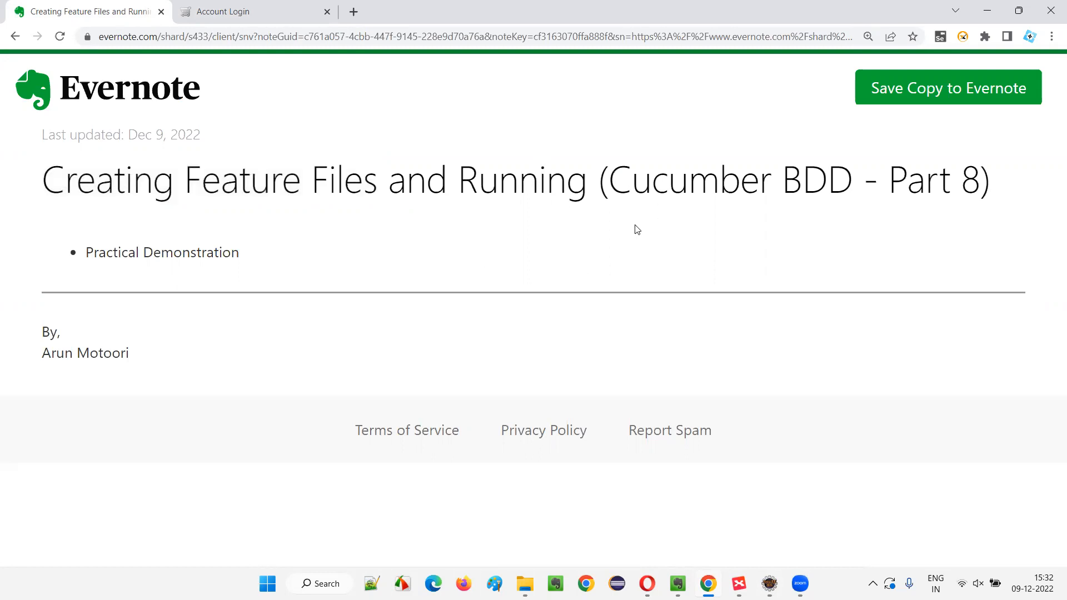
mouse_move(804, 103)
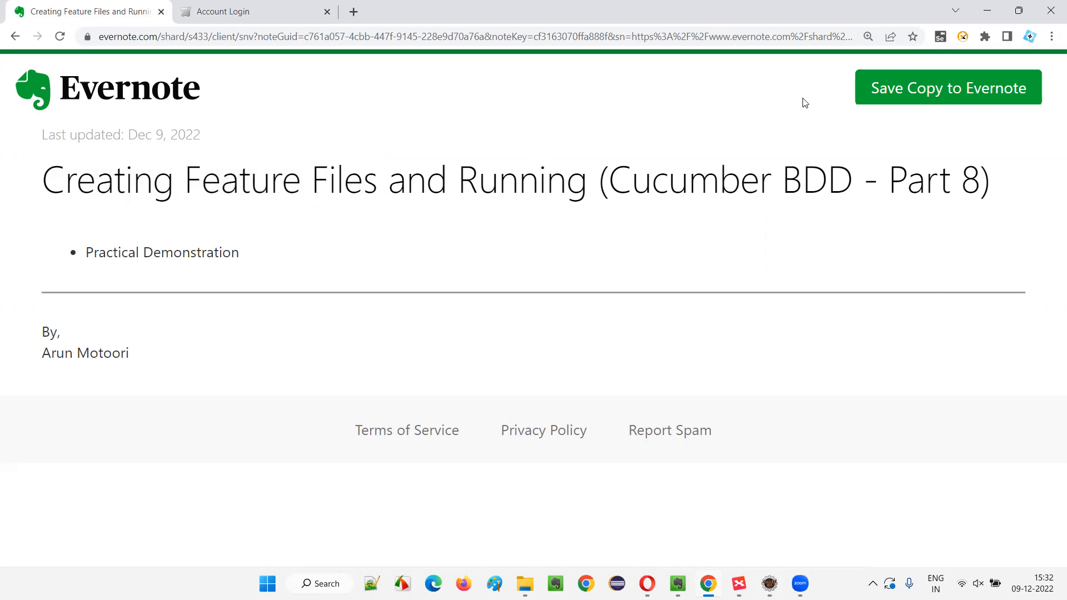